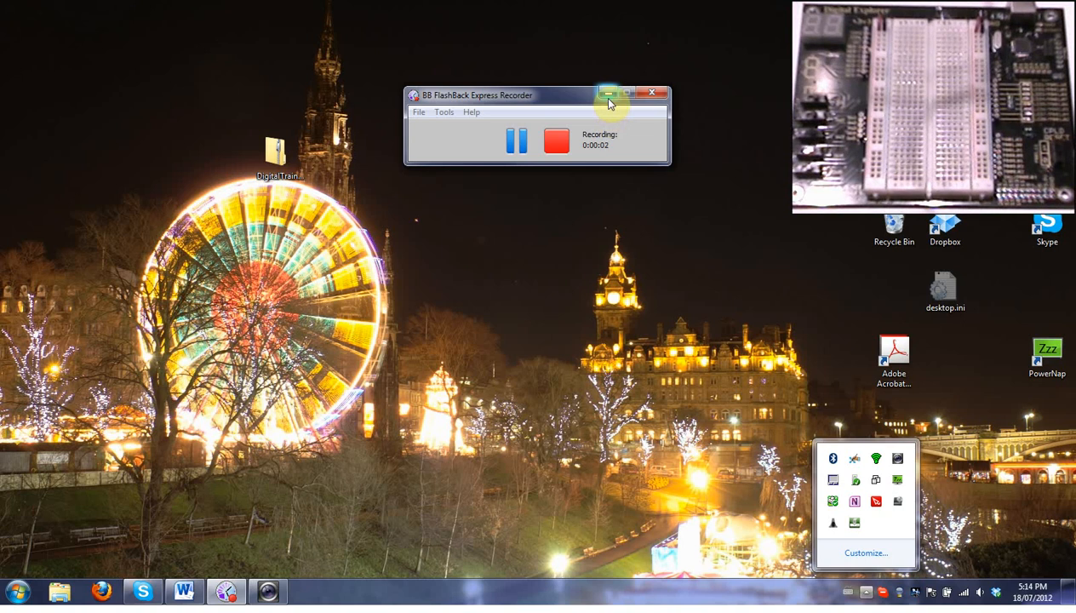
mouse_move(607, 96)
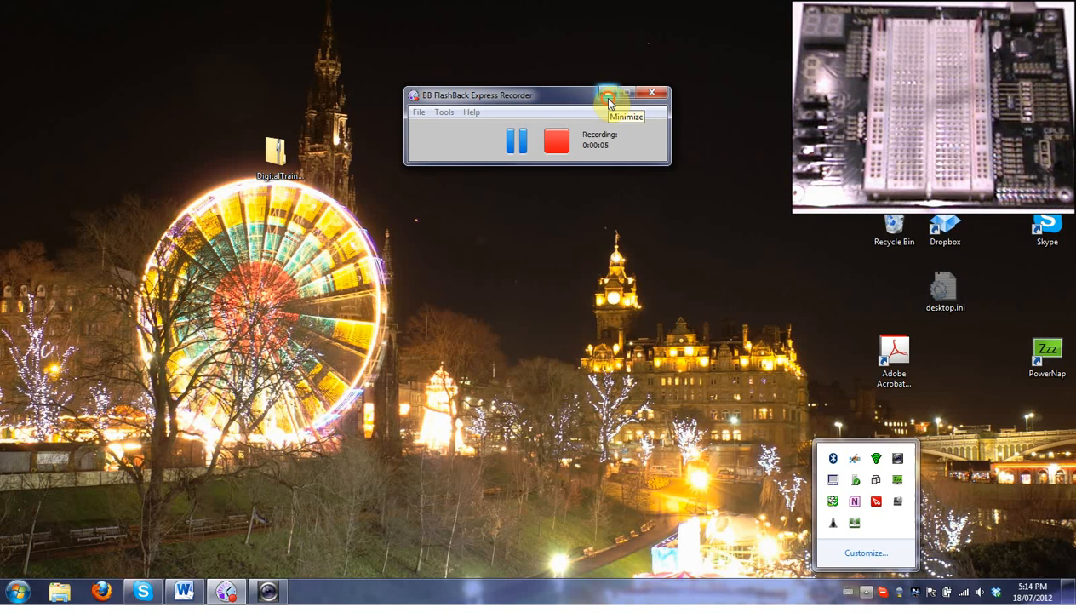
Minimize the BB FlashBack Express Recorder window to reveal the desktop.
left_click(608, 97)
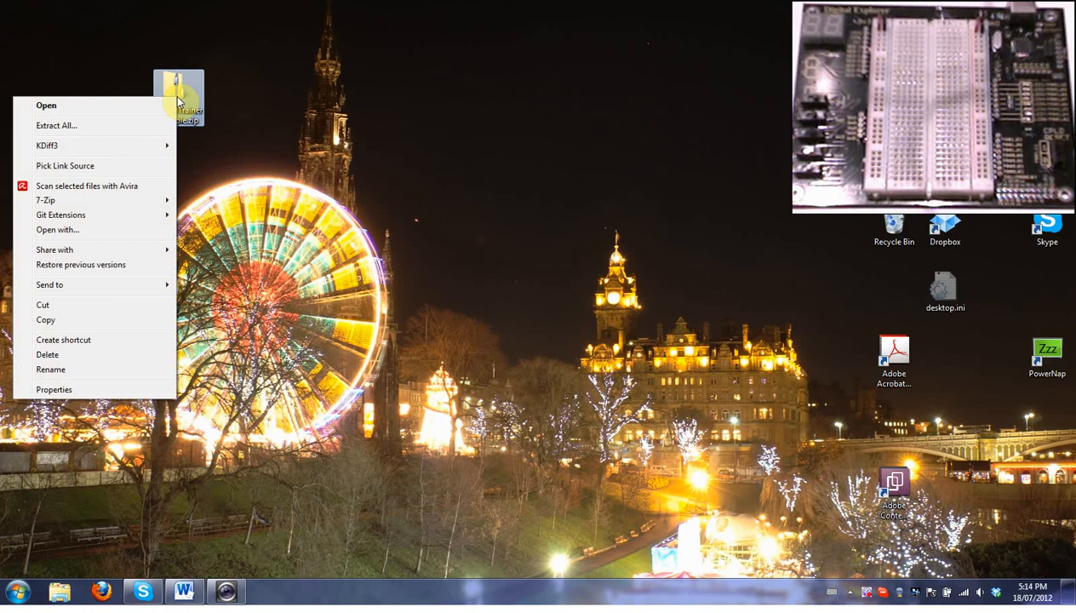
mouse_move(139, 135)
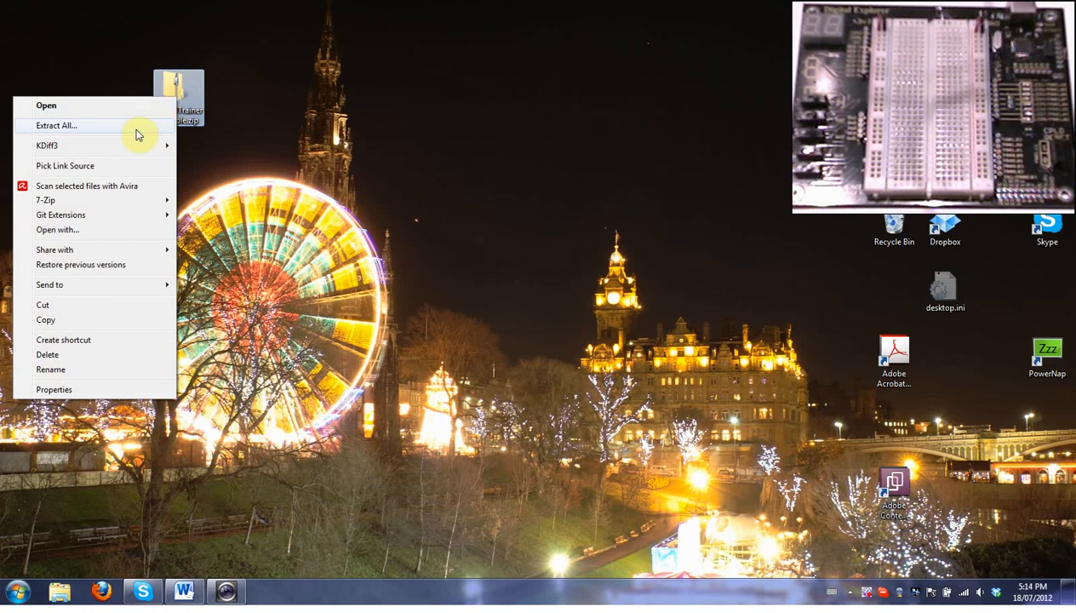
Extract all files from the DigitalTrainer_Simple zip into a desktop folder.
left_click(55, 125)
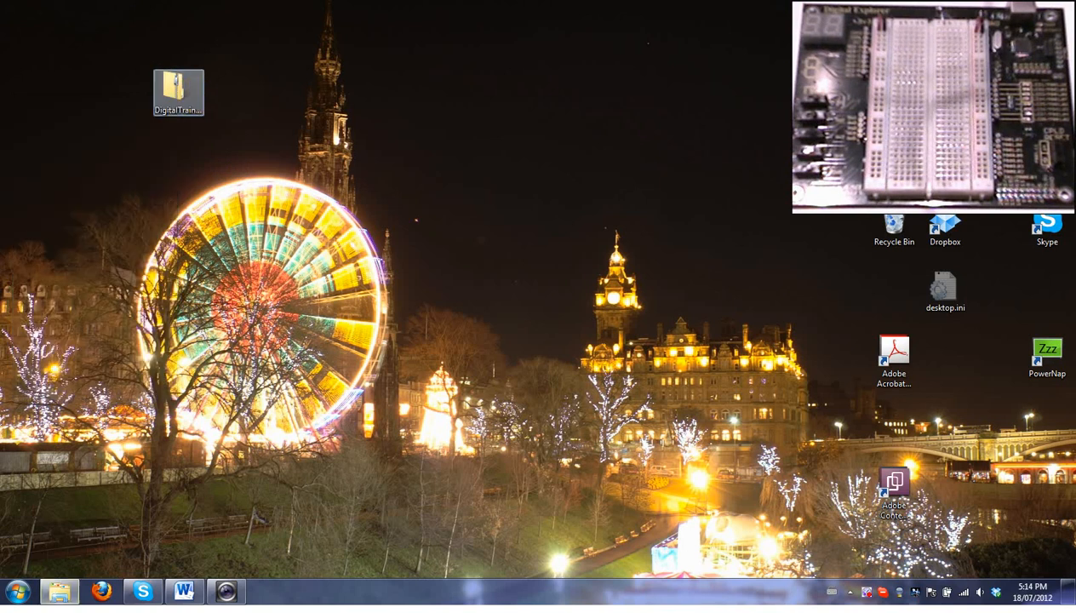
double_click(176, 83)
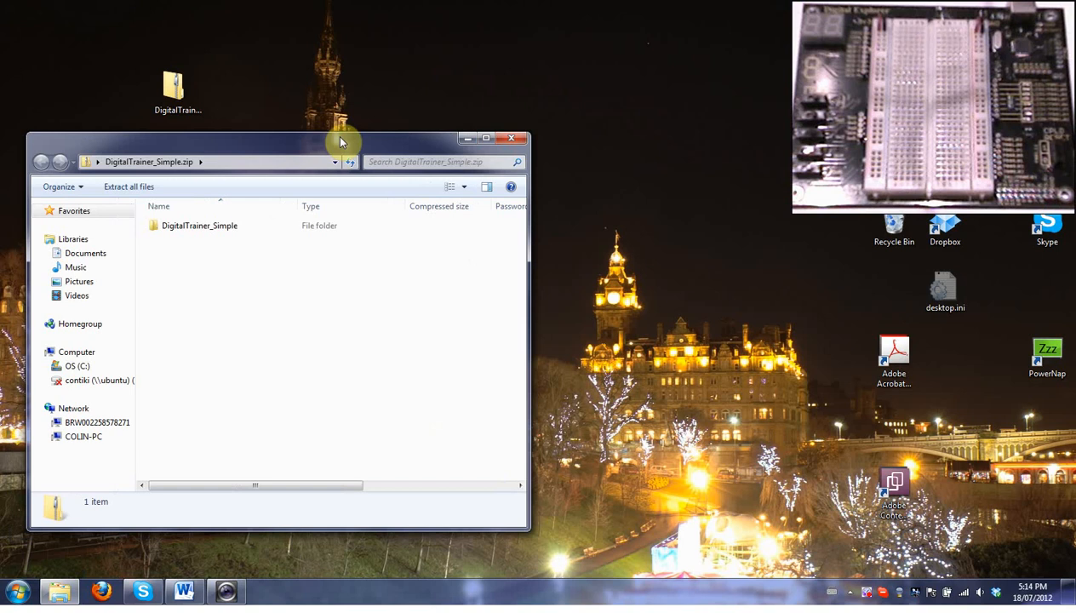
left_click(128, 186)
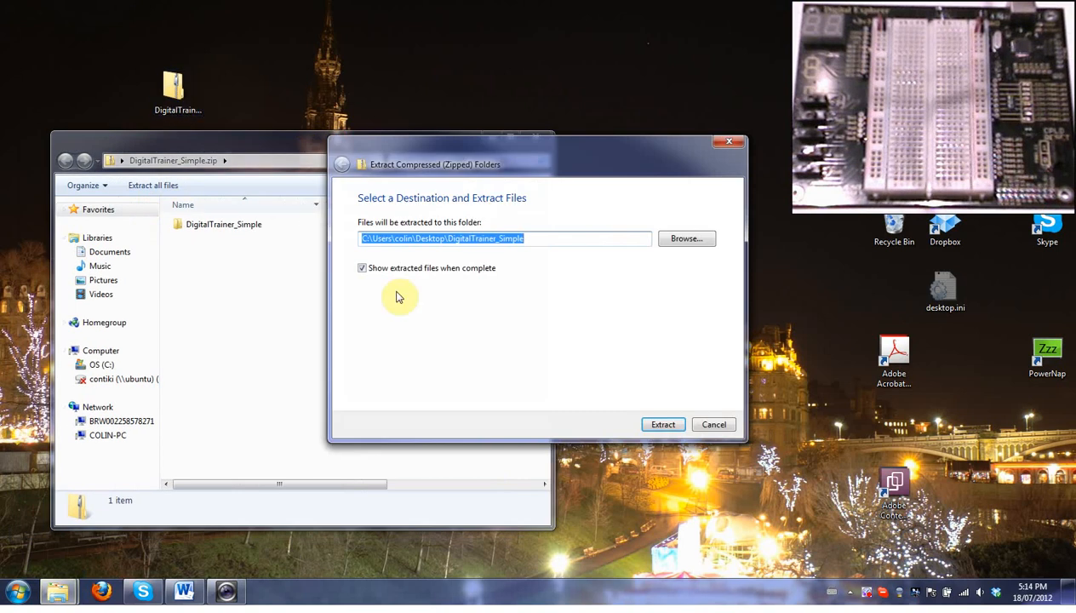
left_click(662, 424)
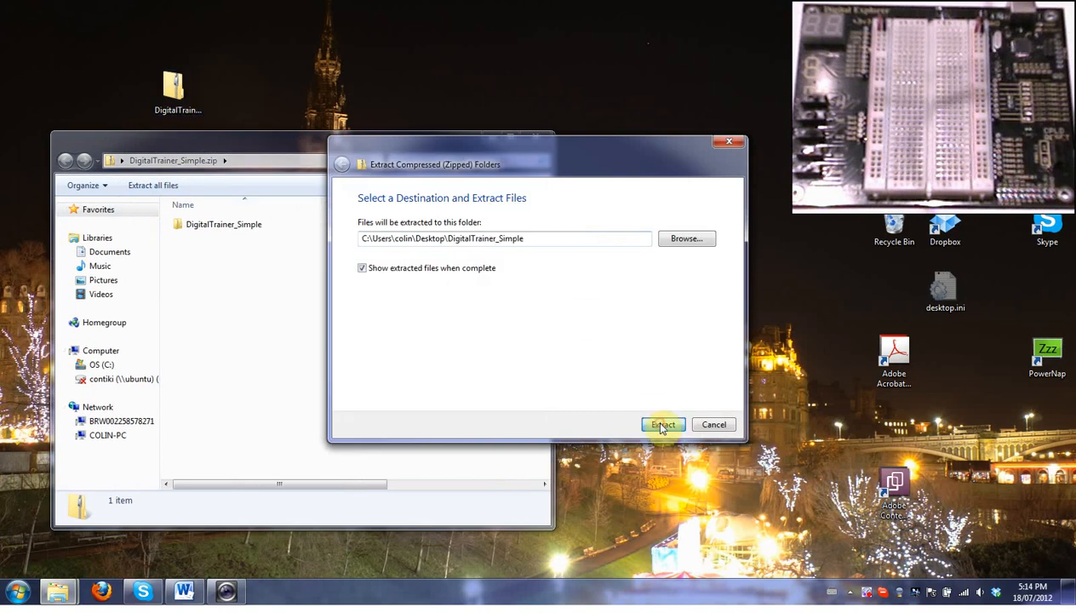
left_click(662, 424)
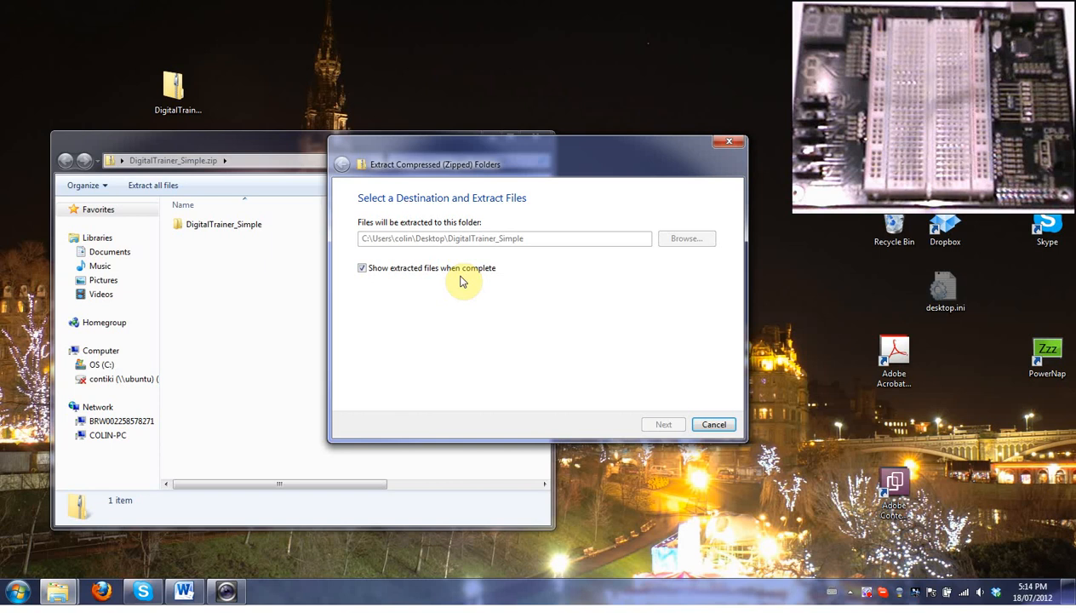
left_click(662, 424)
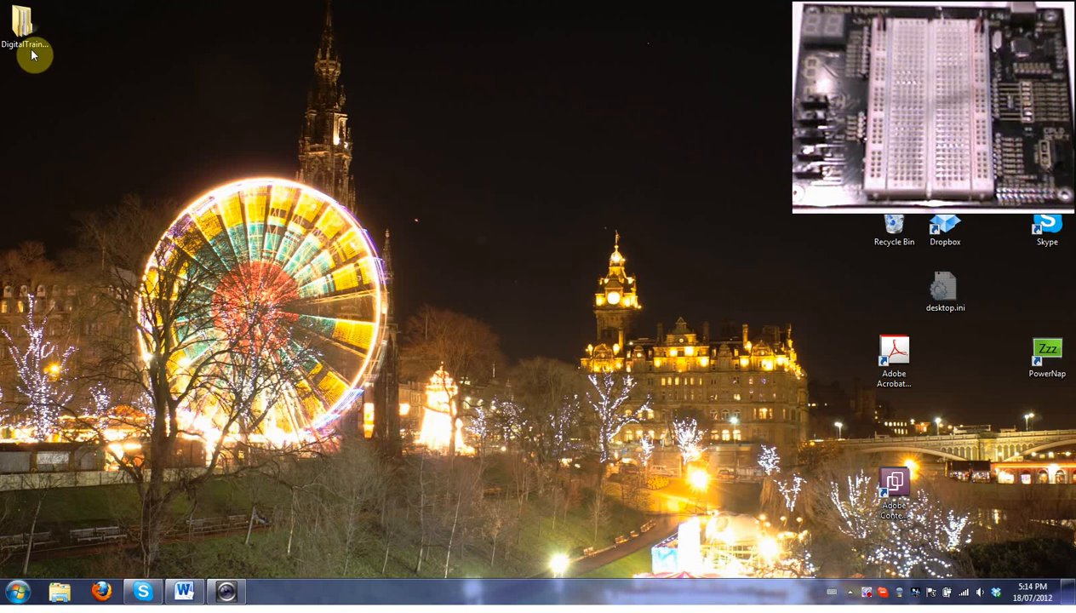
Open DigitalTrainer_Simple.xise from the nested DigitalTrainer_Simple folders.
double_click(23, 21)
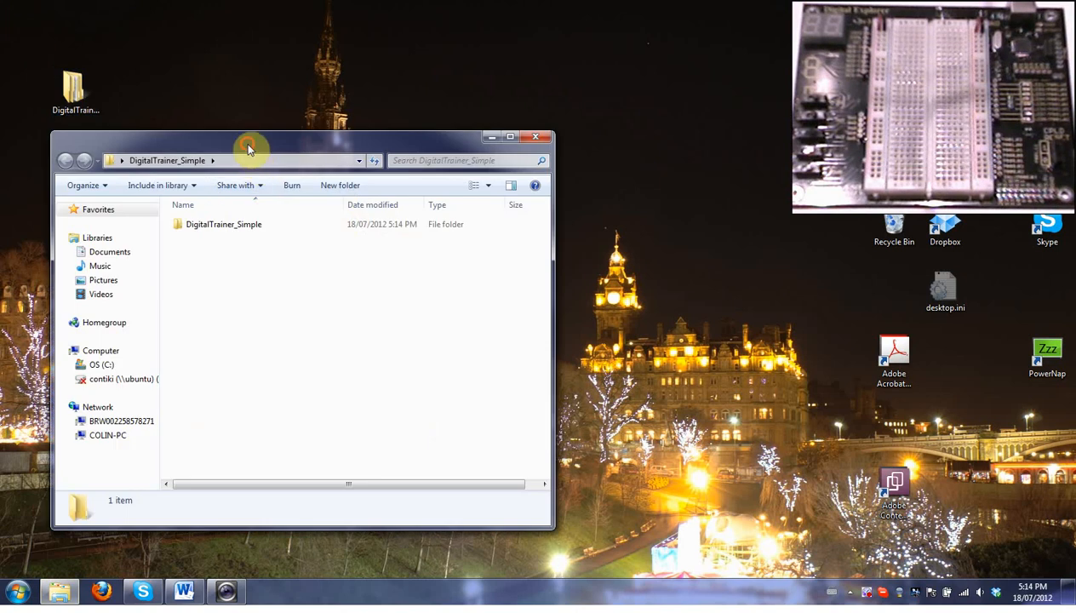
double_click(224, 224)
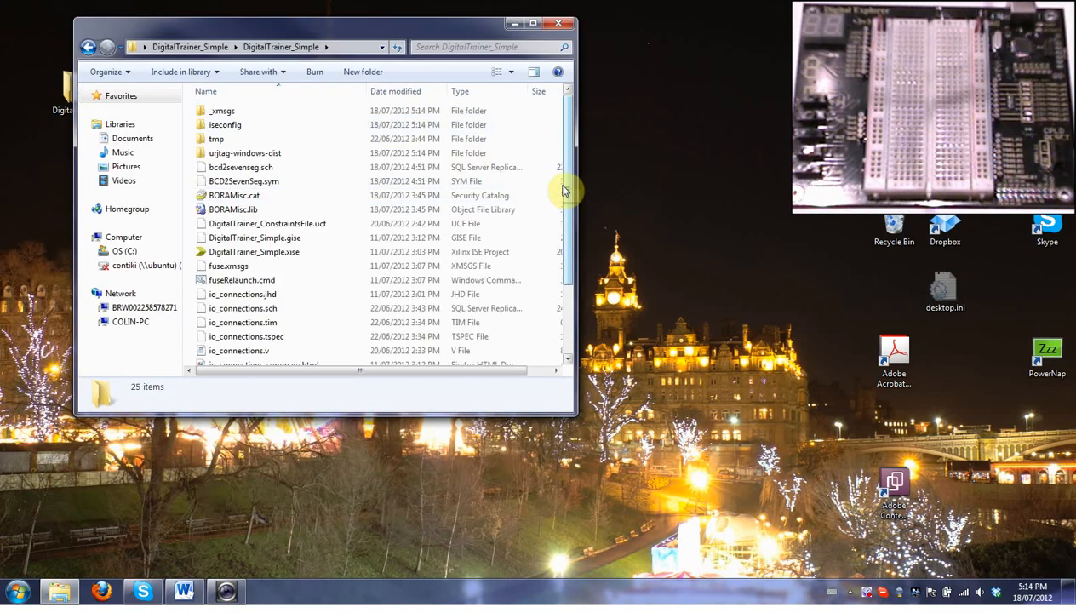
scroll("down", 3)
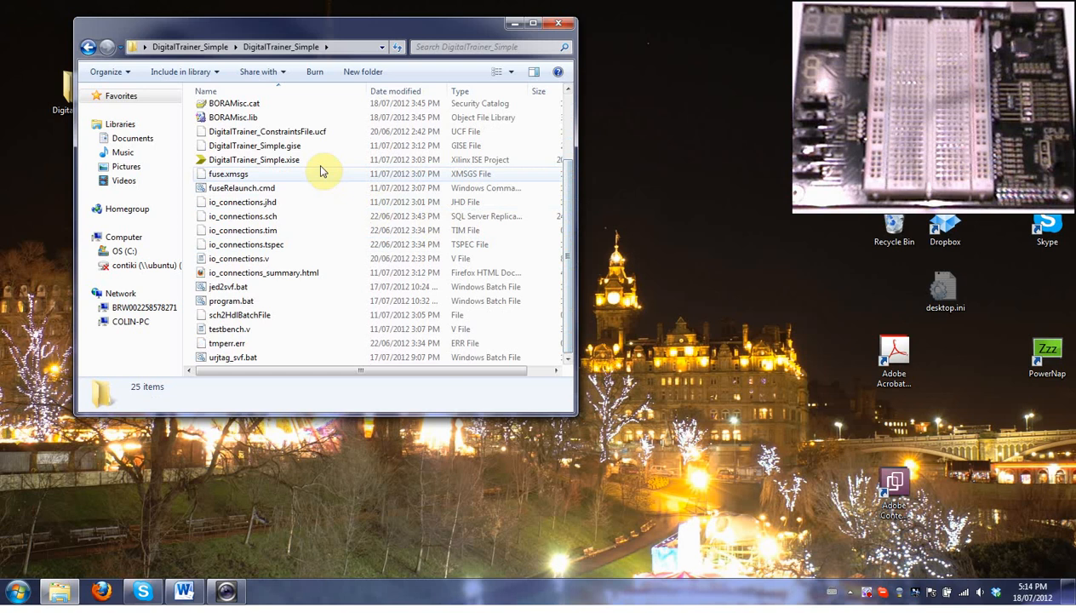
left_click(254, 160)
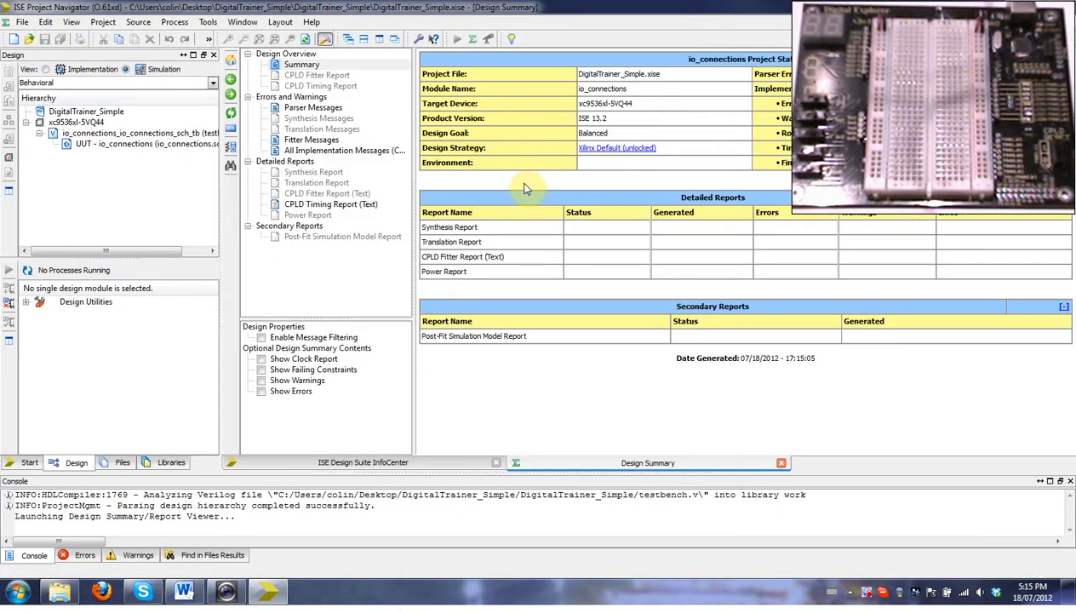
mouse_move(439, 377)
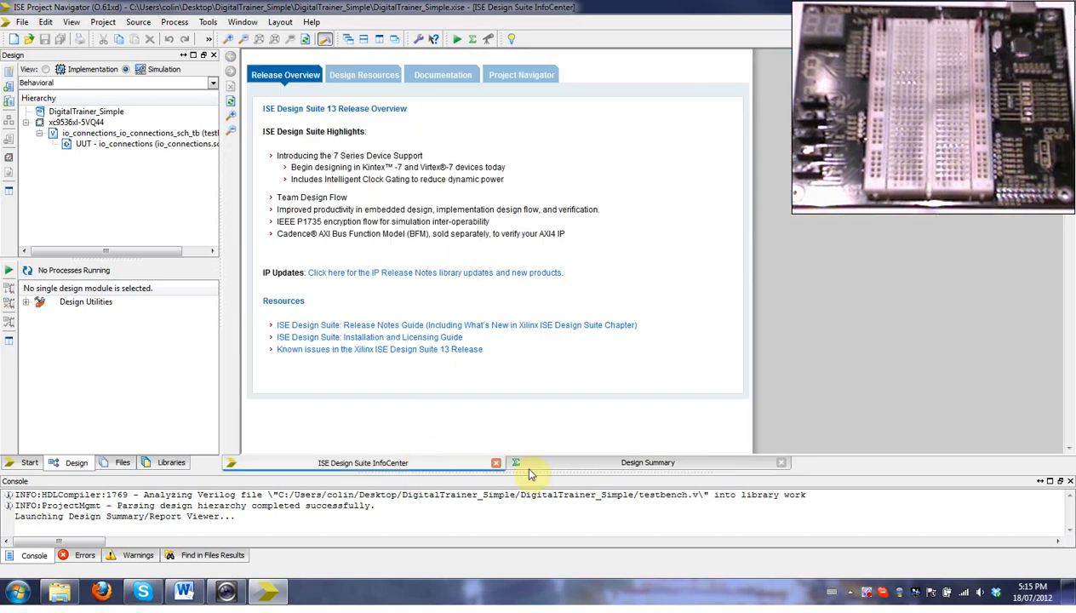
Switch the Design panel View to Implementation to list io_connections sources.
left_click(141, 68)
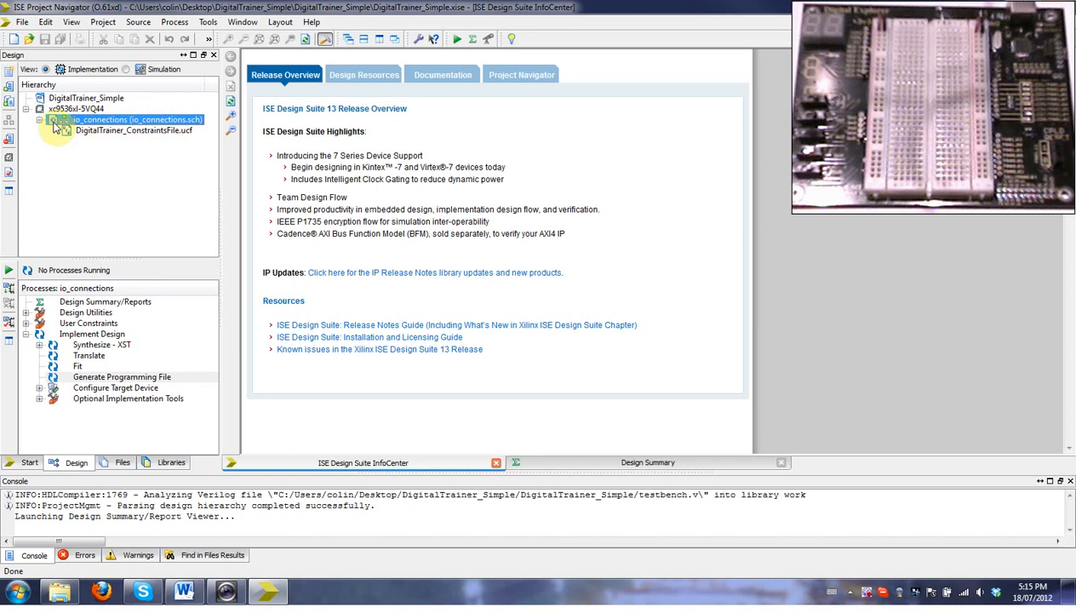
Open io_connections.sch and place BCD2SevenSeg from the project symbols, plus a GND symbol.
double_click(102, 119)
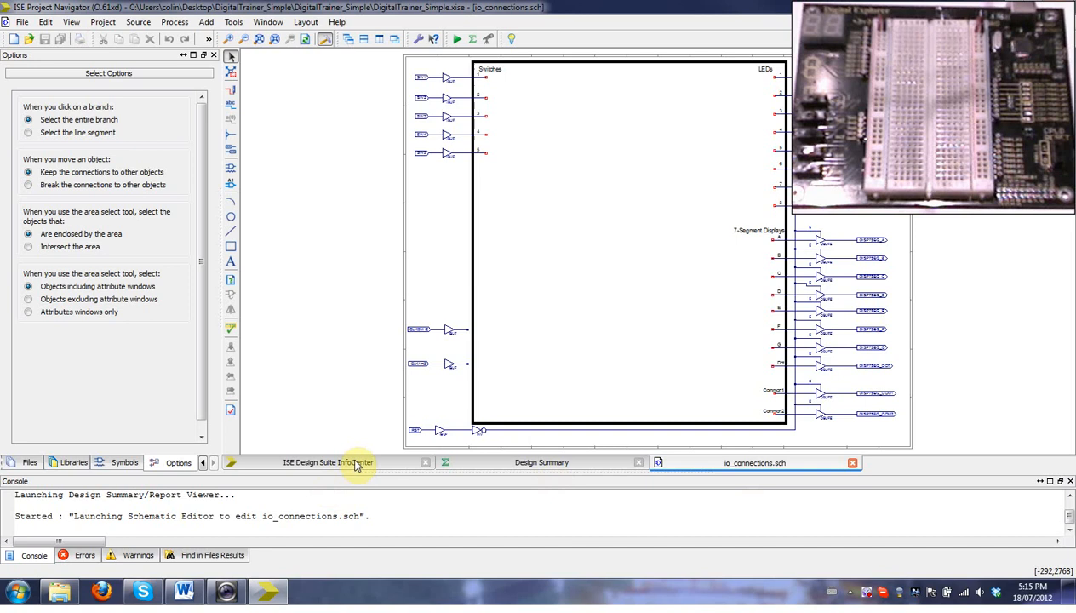
left_click(125, 462)
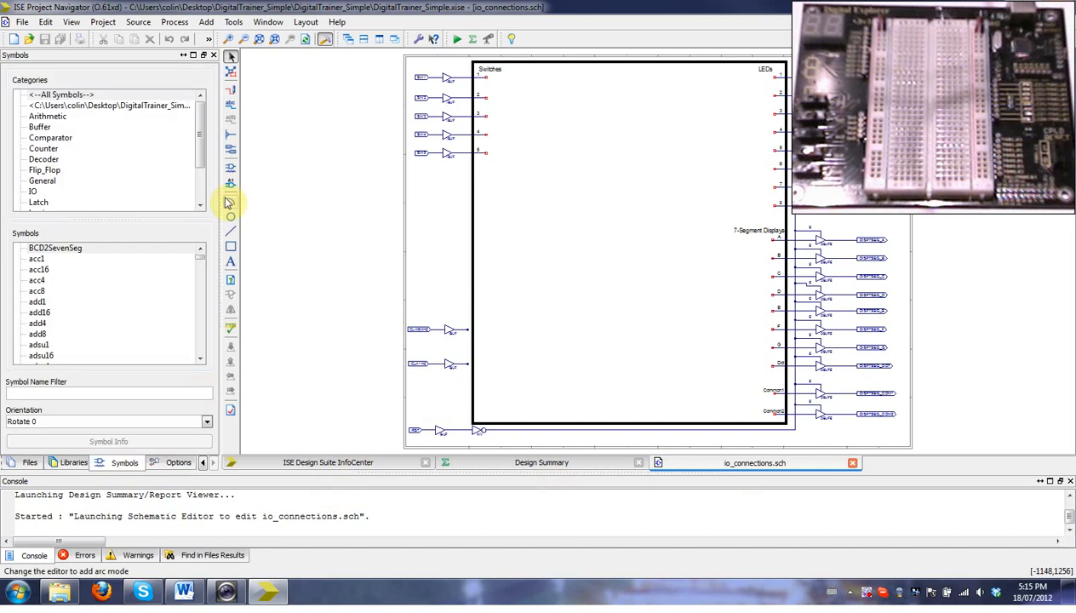
left_click(67, 93)
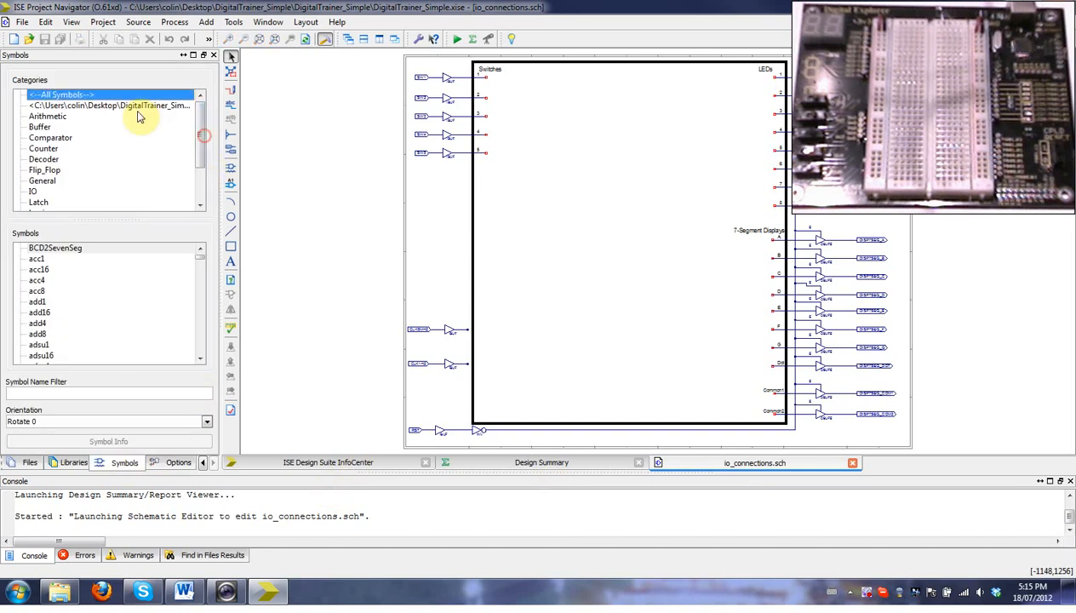
left_click(109, 105)
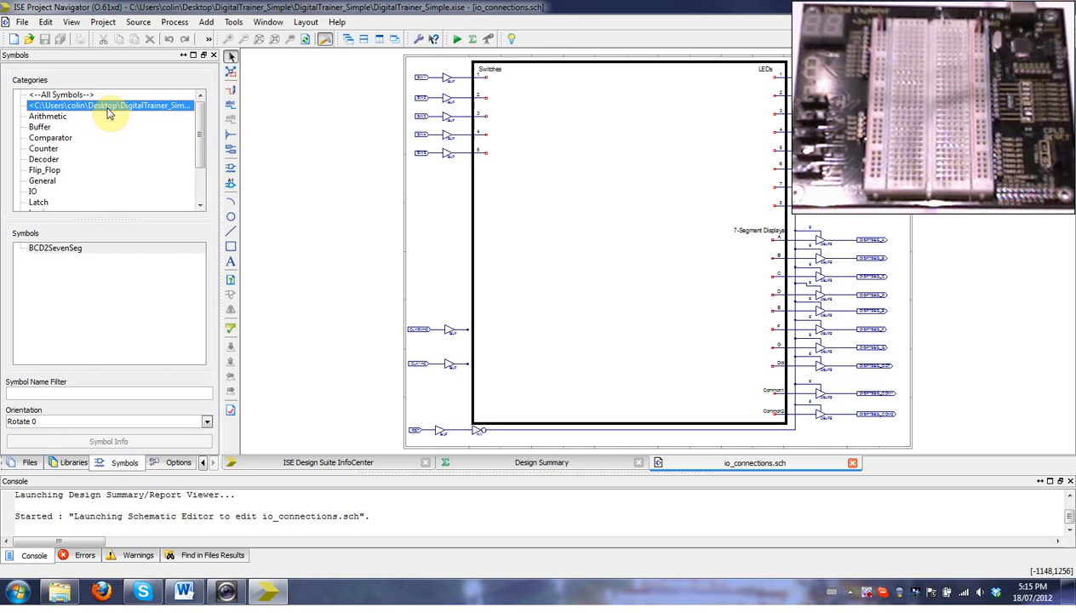
mouse_move(103, 105)
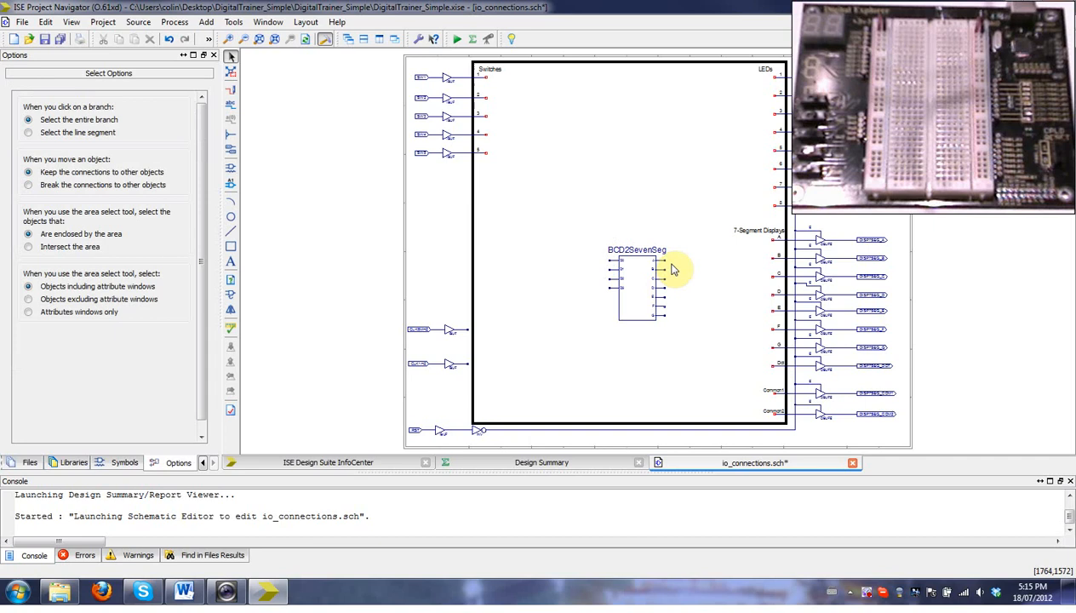
mouse_move(591, 273)
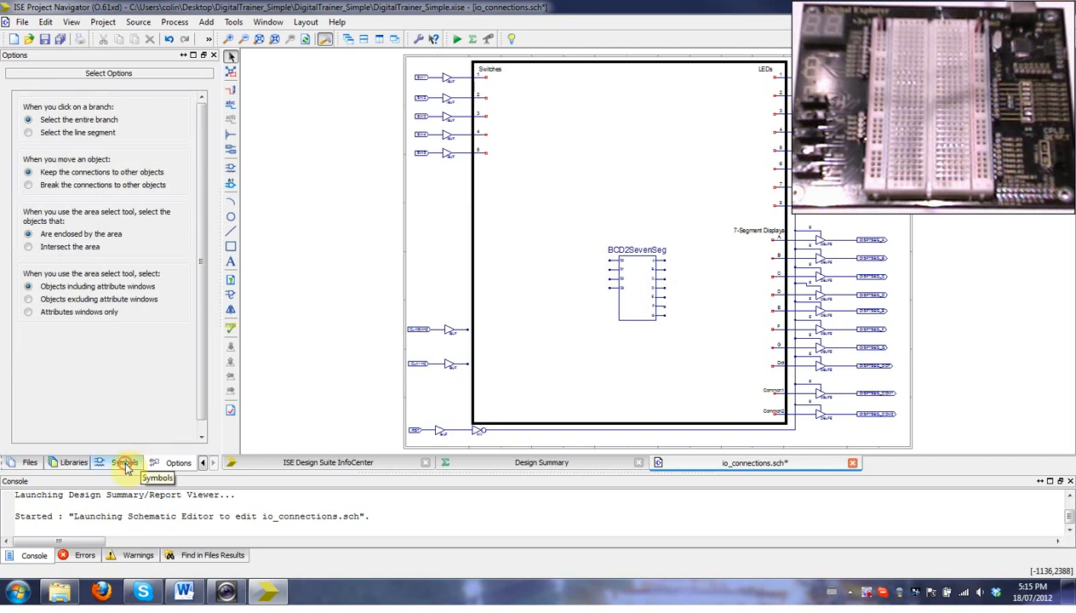
left_click(124, 462)
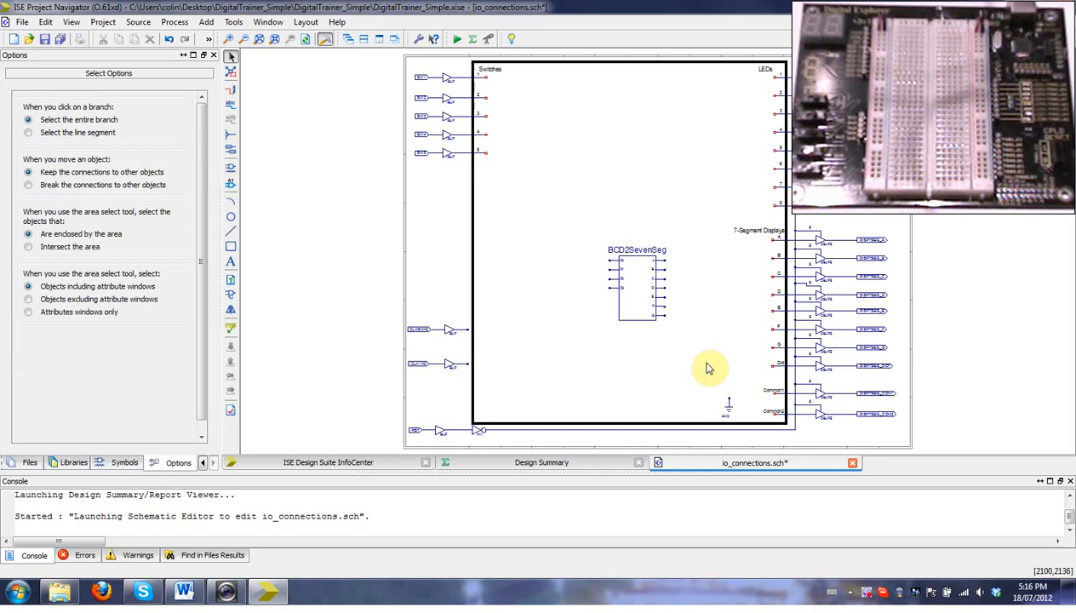
Zoom in and wire GND to the Common1 and Common2 display pins.
left_click(228, 39)
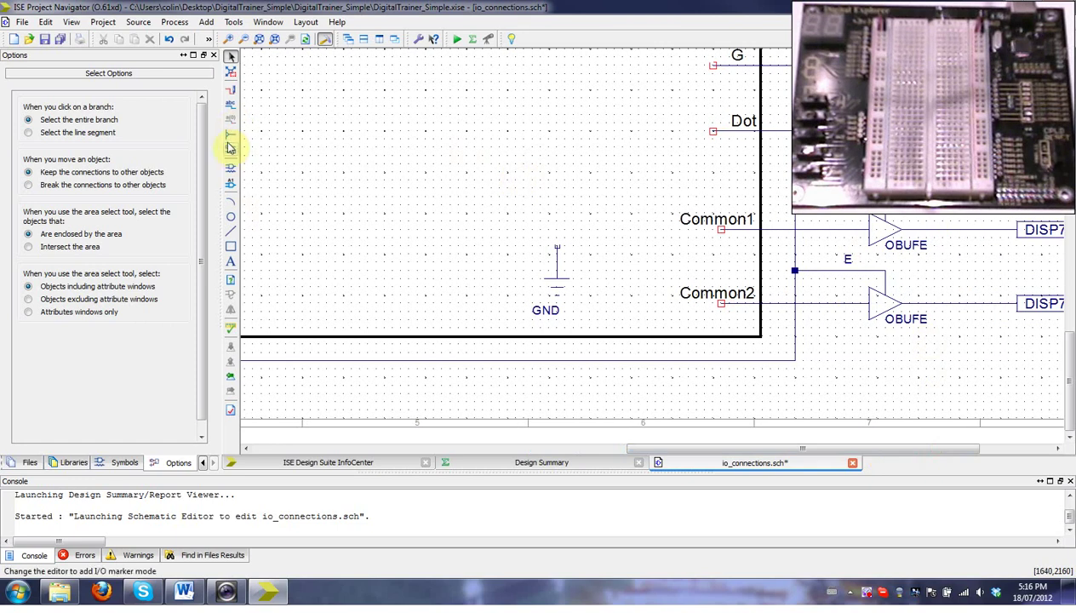
left_click(230, 91)
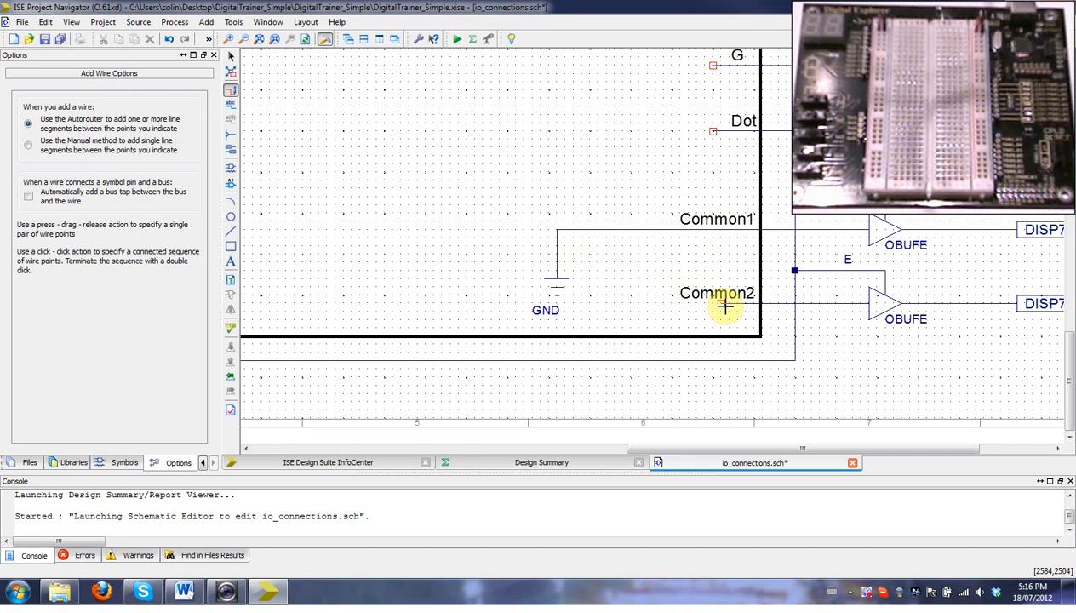
left_click_drag(724, 304, 609, 232)
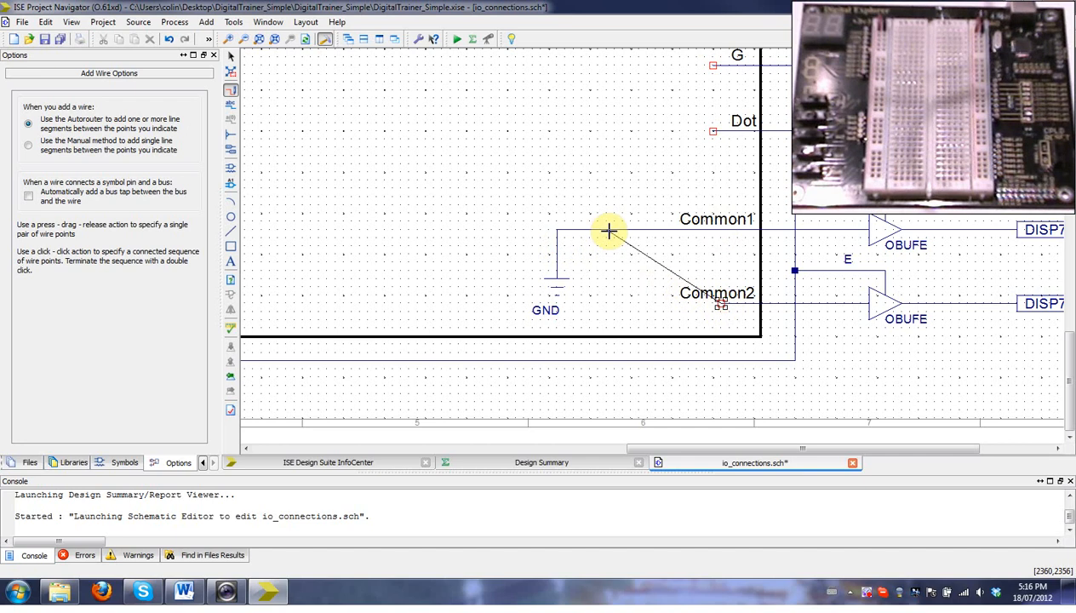
mouse_move(631, 231)
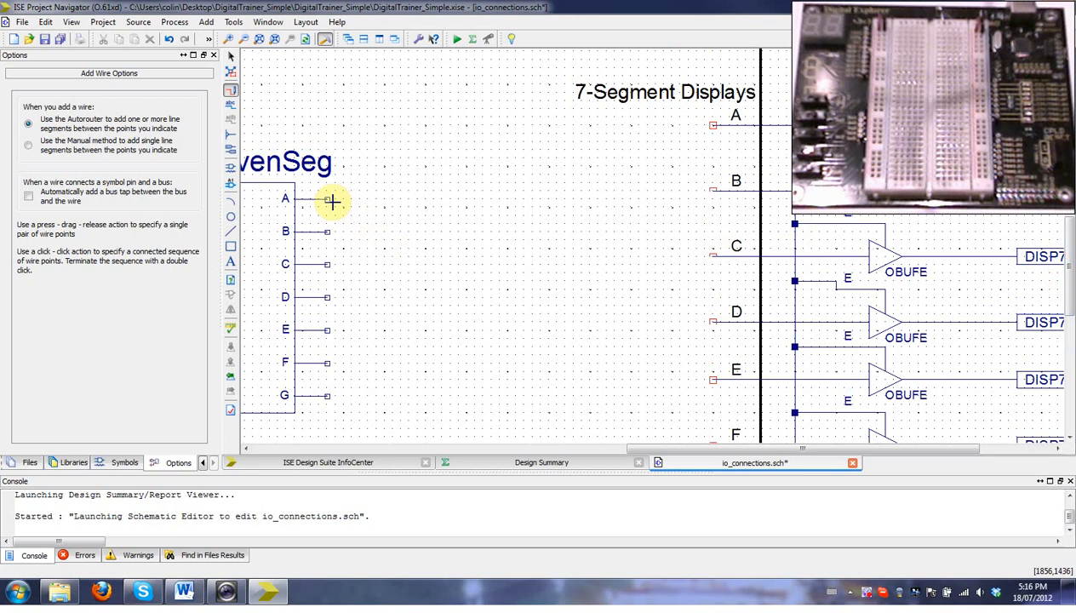
Wire BCD2SevenSeg outputs A–G to the matching 7-segment display inputs.
left_click_drag(327, 198, 688, 125)
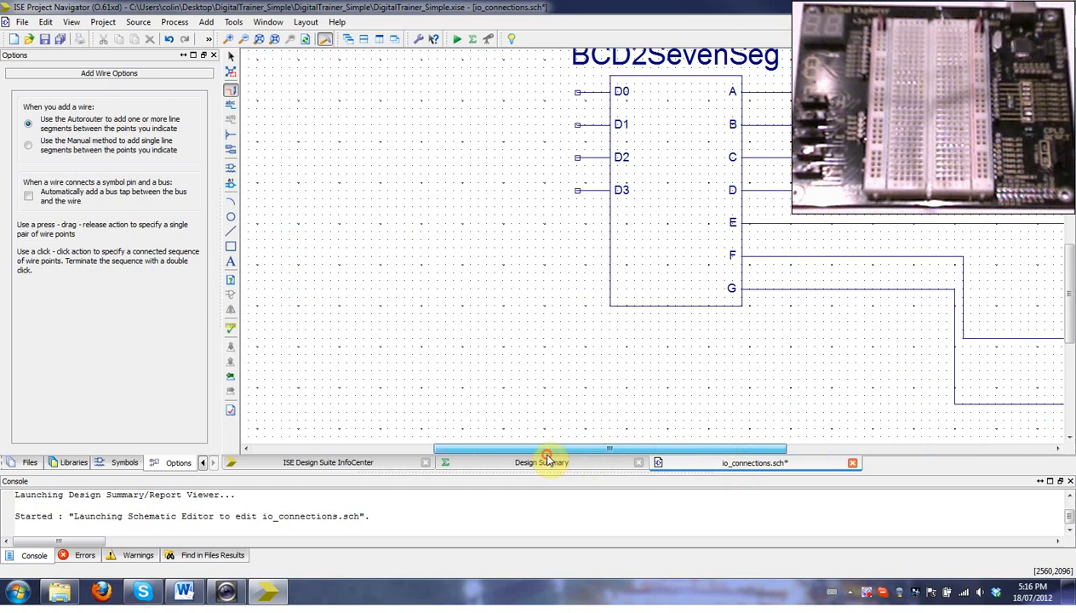
left_click(243, 40)
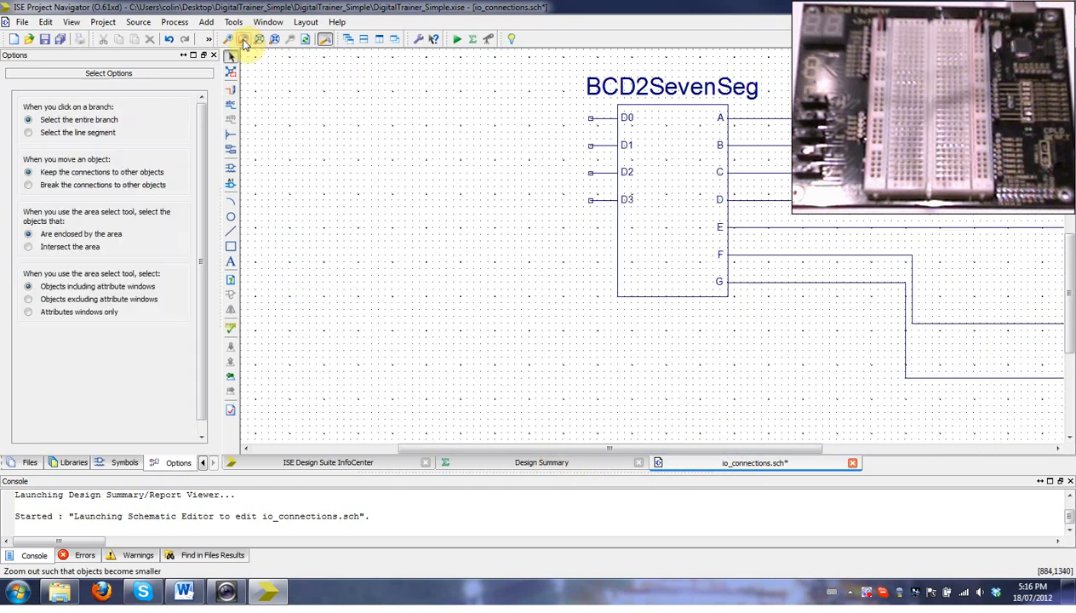
Wire the switch IBUF outputs to BCD2SevenSeg inputs D0–D3.
left_click(244, 41)
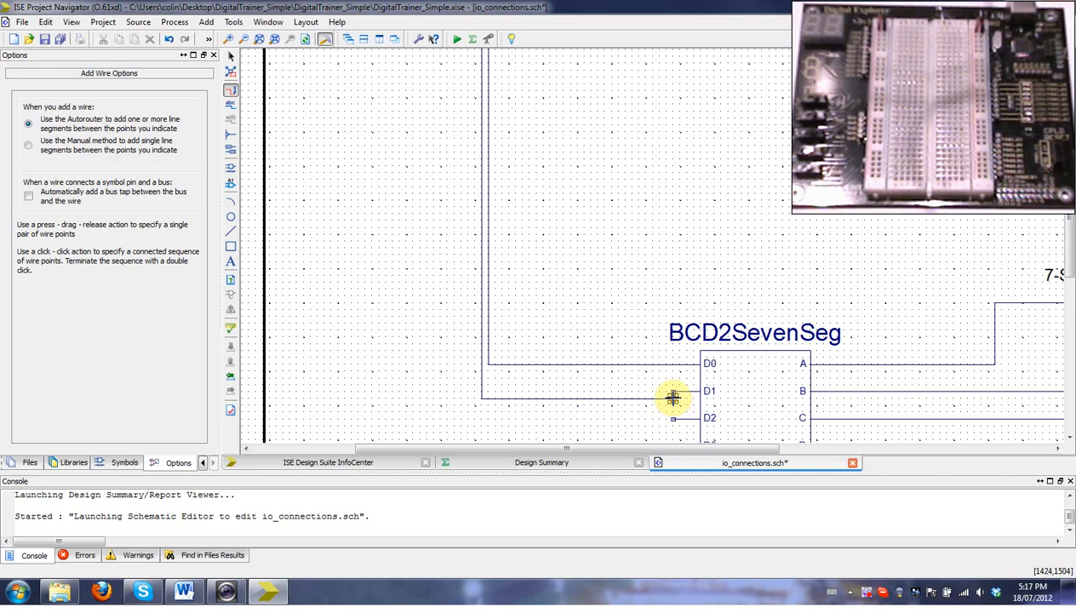
mouse_move(590, 408)
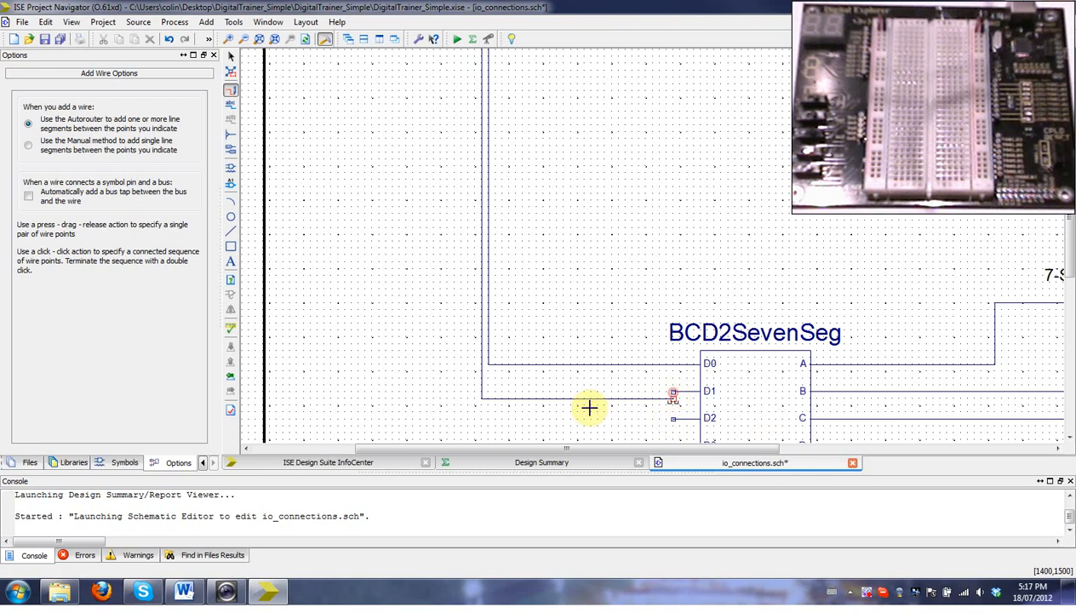
mouse_move(675, 395)
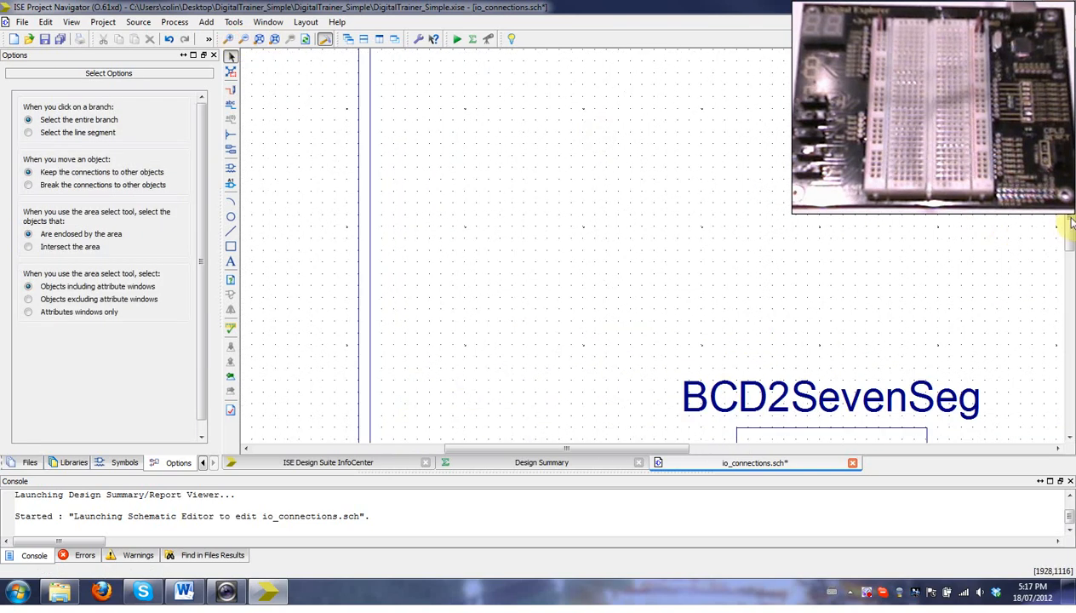
scroll("down", 3)
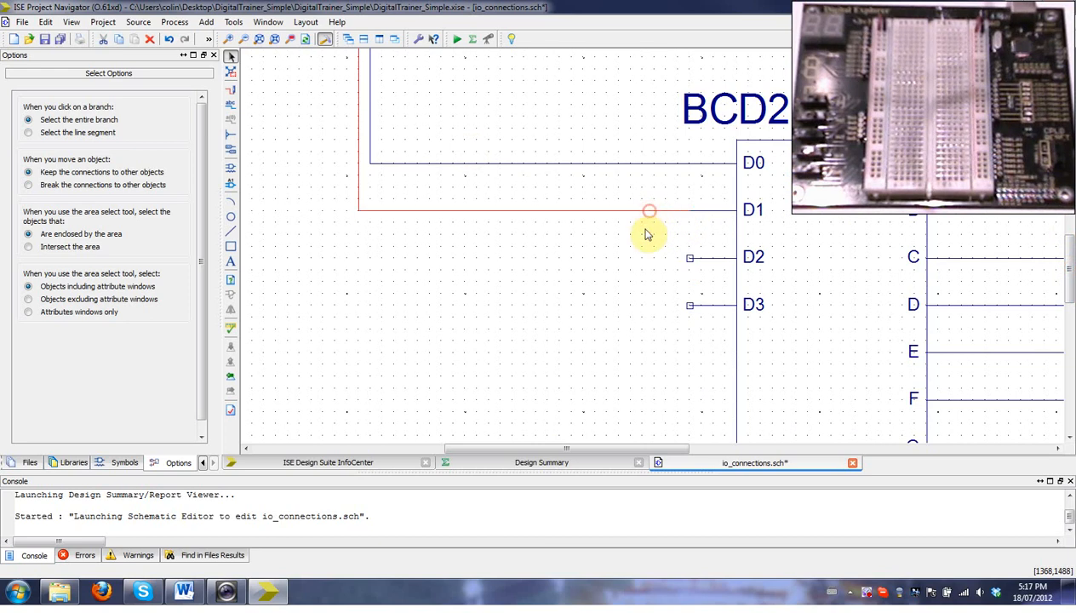
left_click(256, 40)
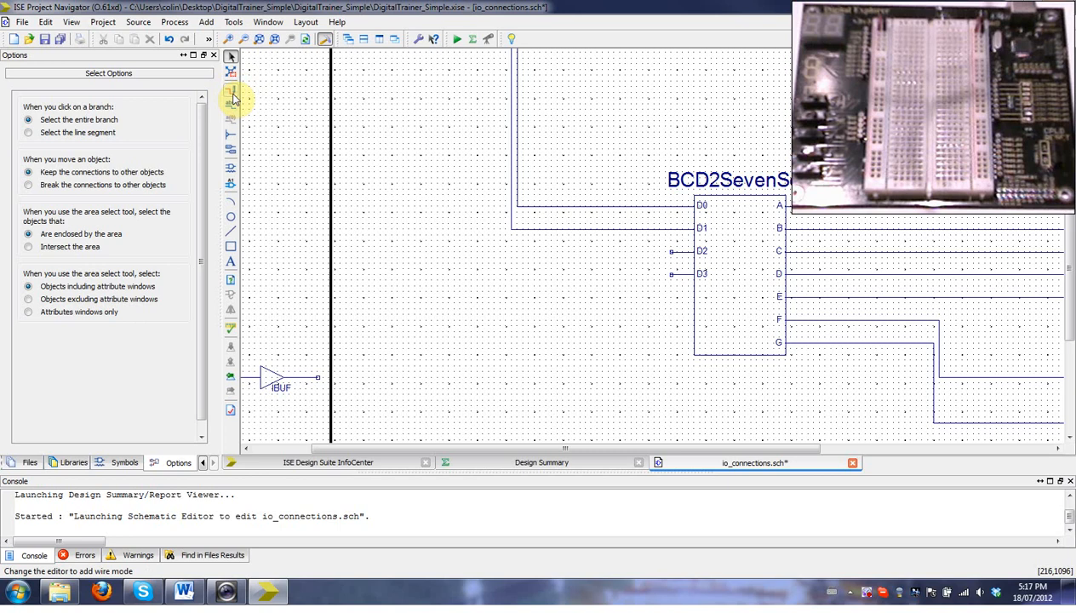
left_click(230, 91)
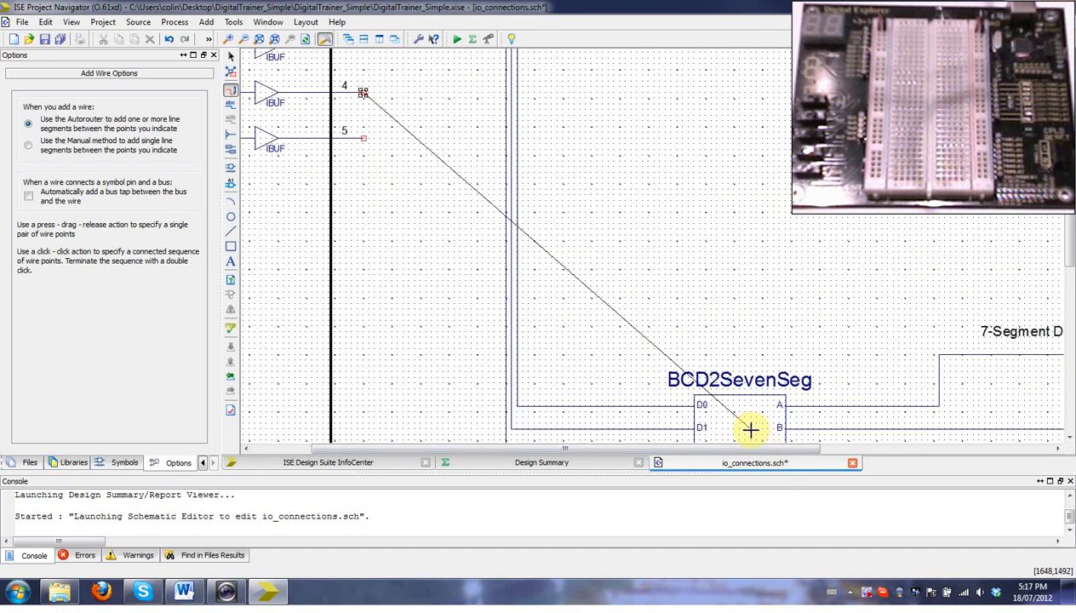
scroll("down", 3)
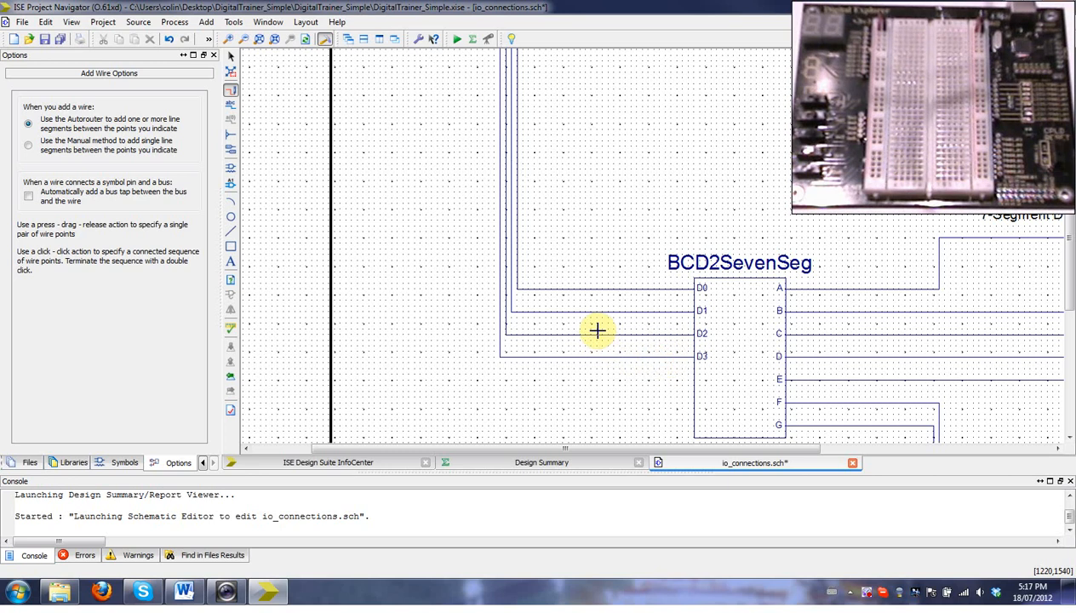
mouse_move(430, 246)
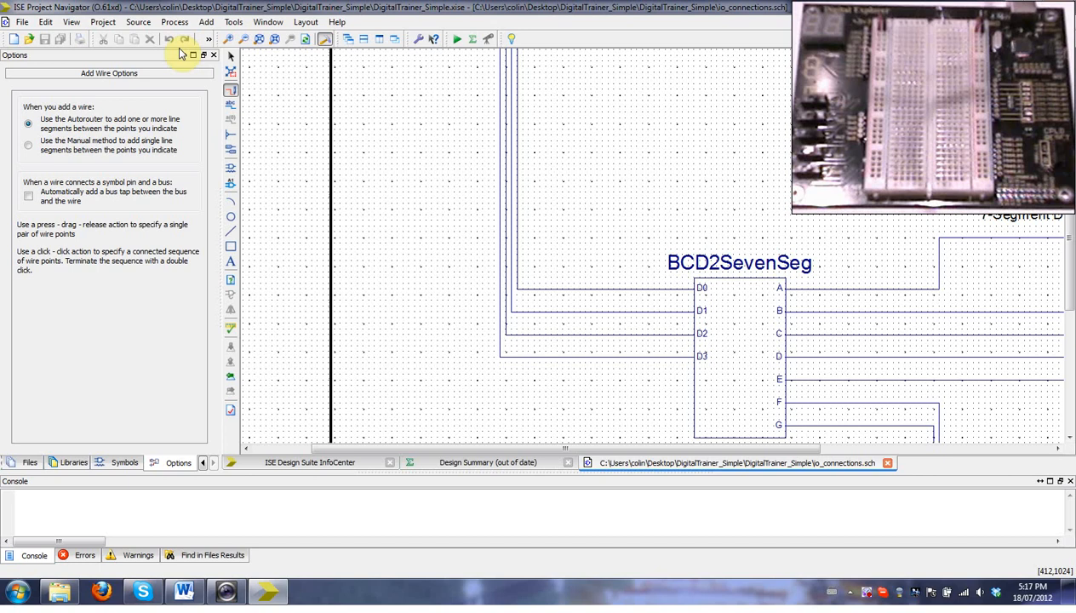
mouse_move(248, 41)
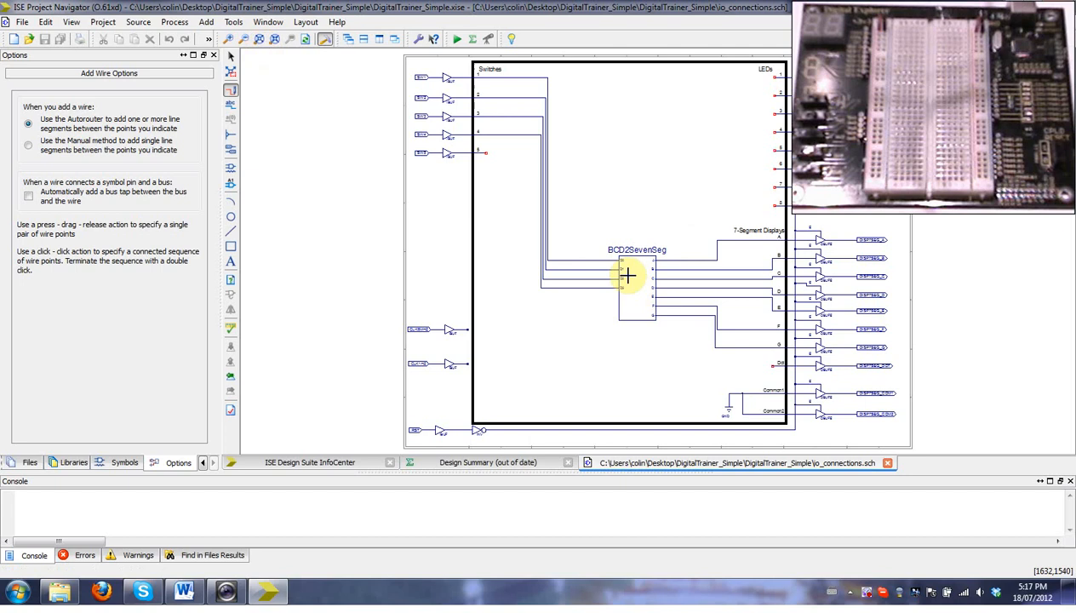
mouse_move(680, 353)
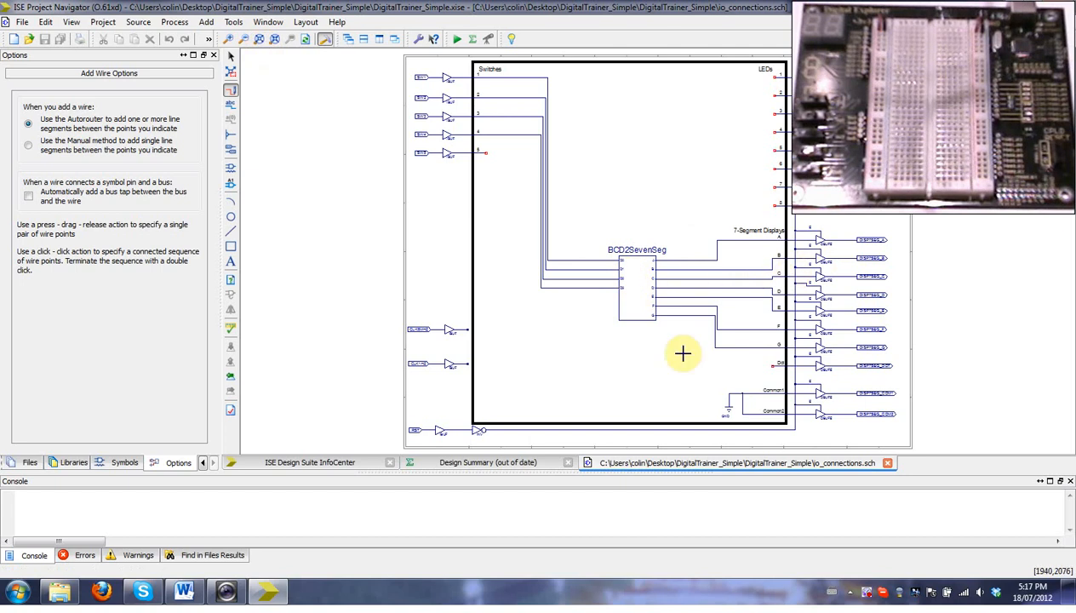
mouse_move(292, 76)
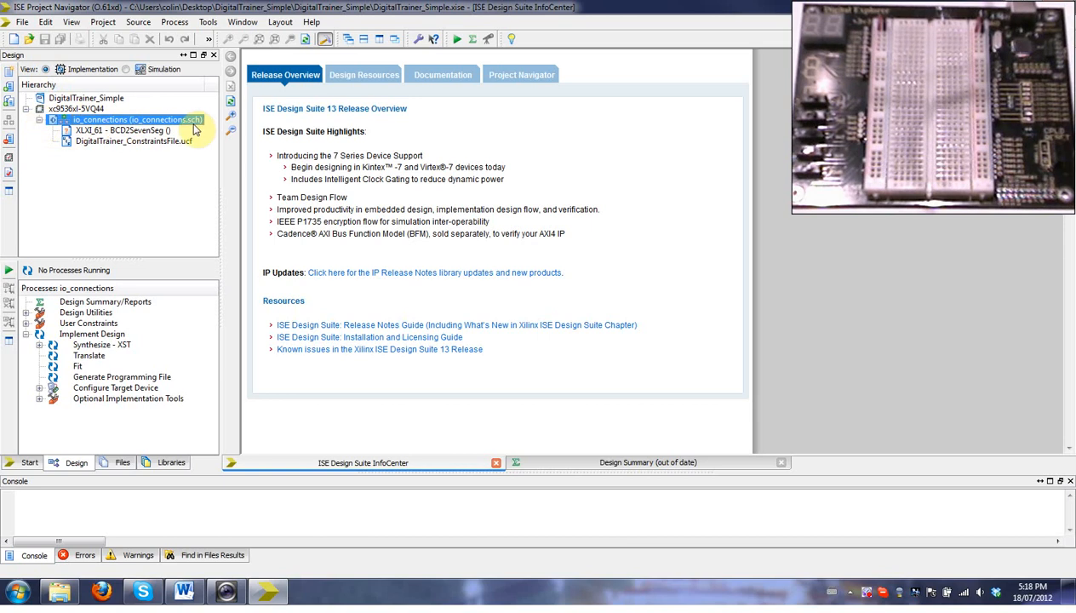
Select io_connections and run Implement Design through fitting and programming-file generation.
left_click(134, 140)
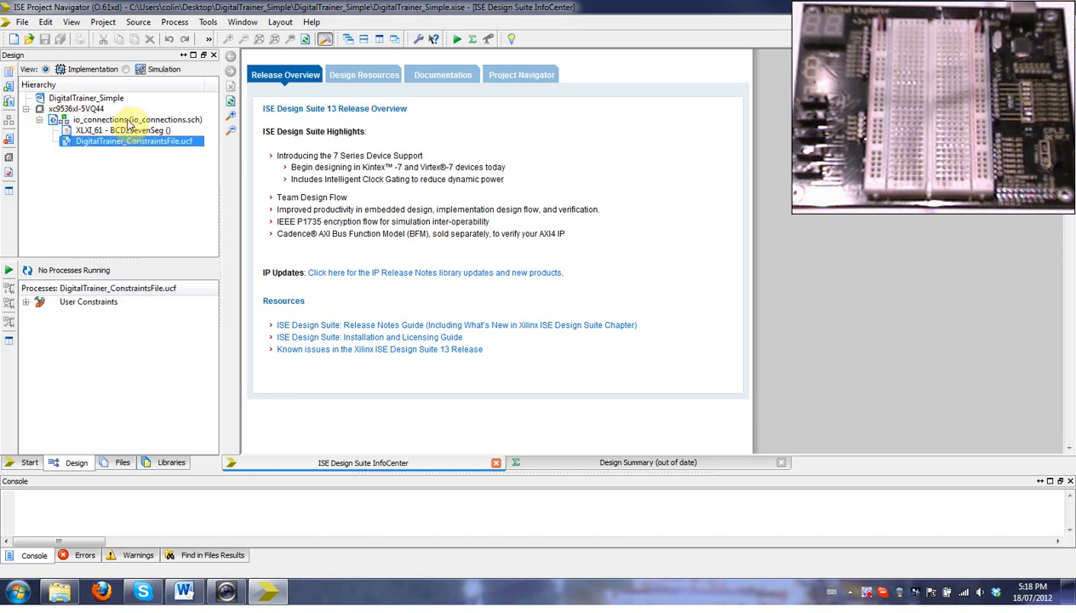
left_click(136, 119)
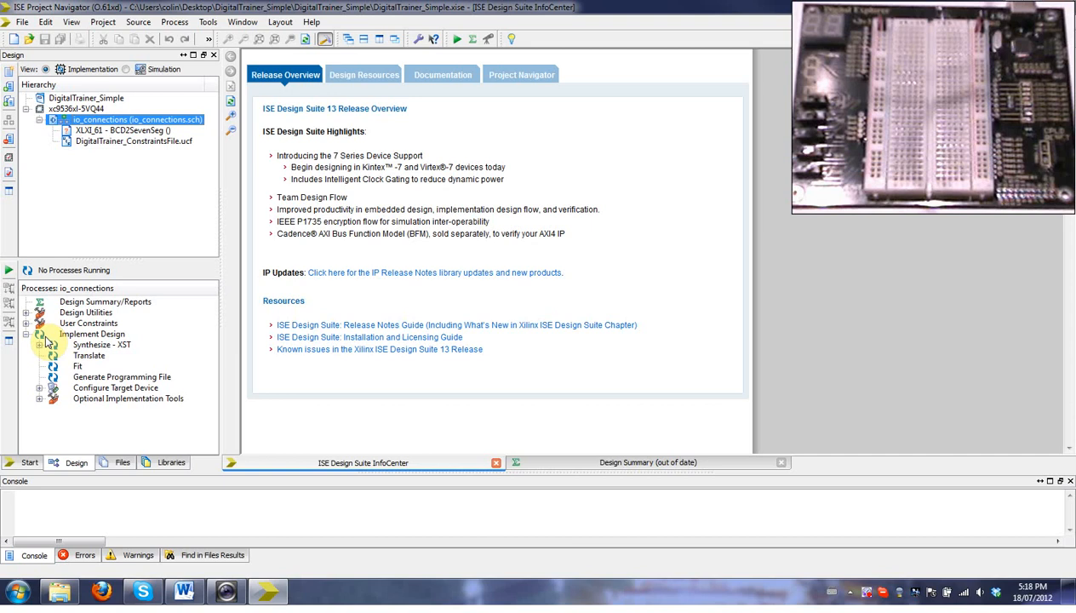
left_click(87, 334)
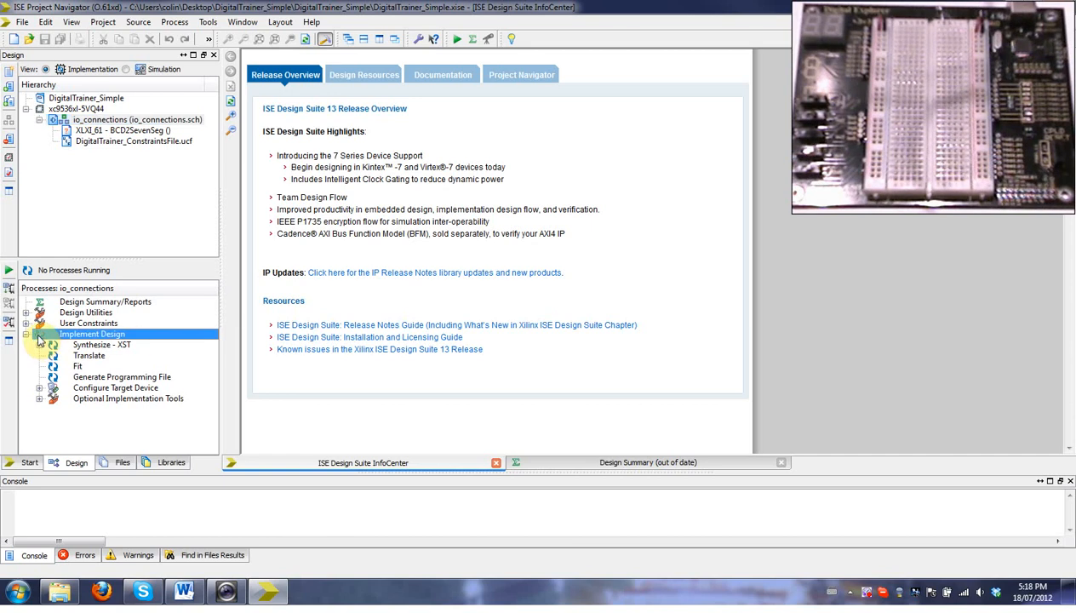
right_click(92, 333)
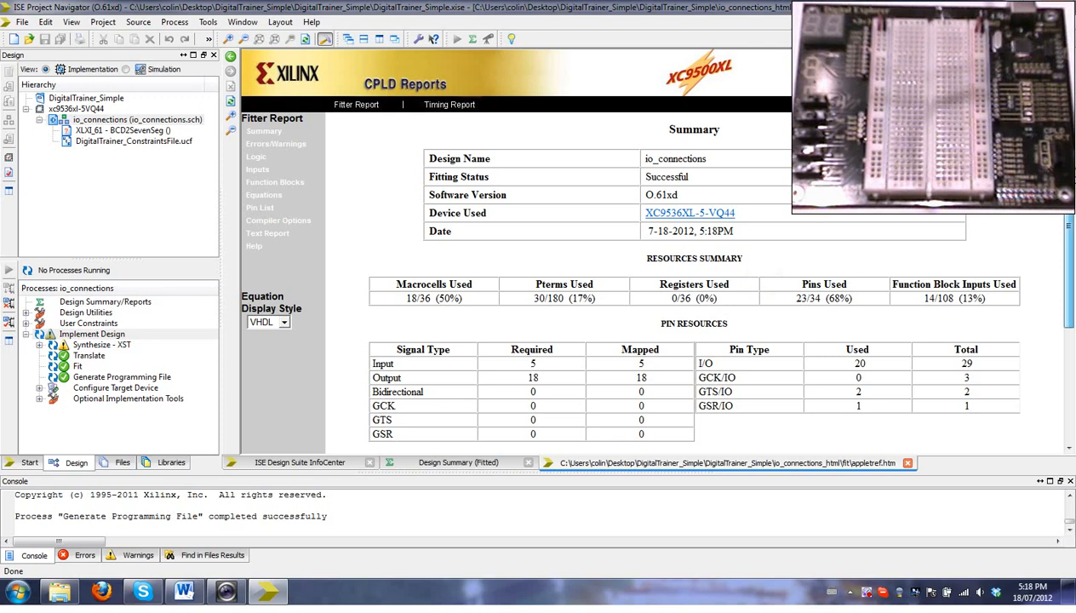
Scroll the CPLD fitter report to review pin and global resource usage.
scroll("down", 3)
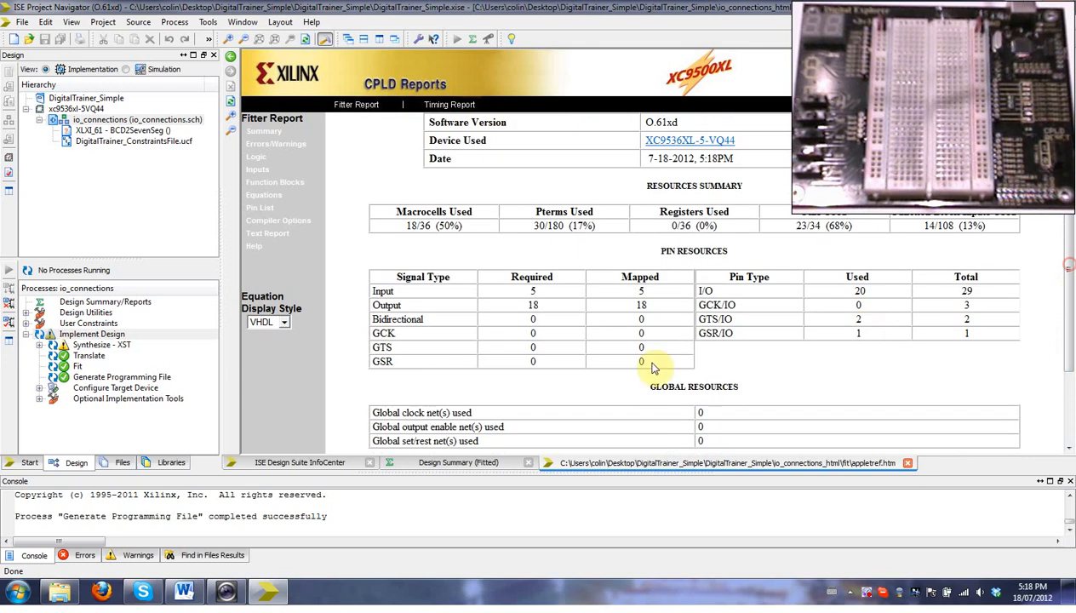
mouse_move(537, 462)
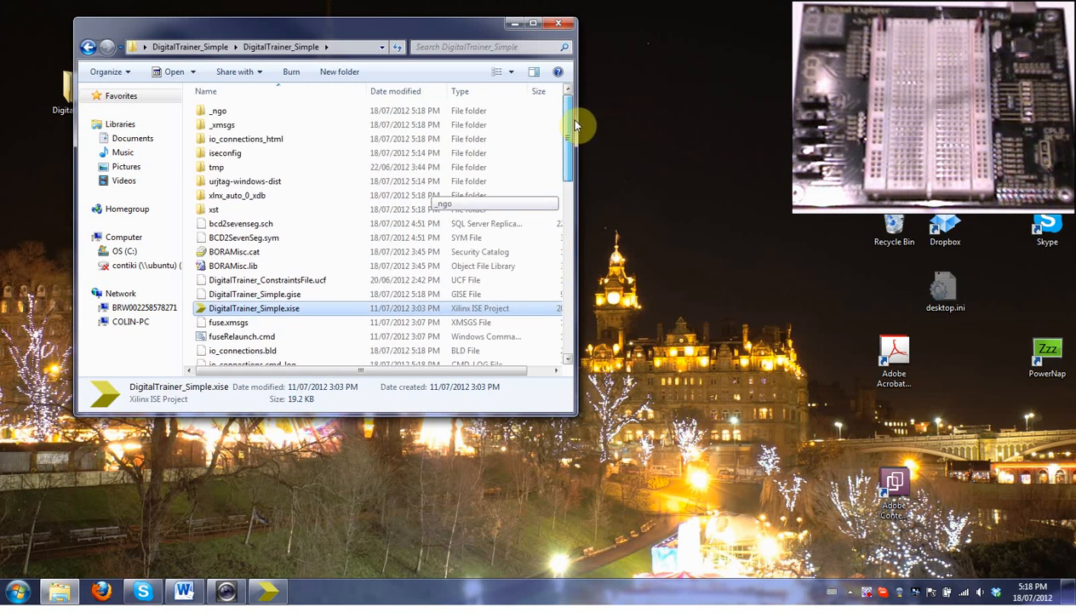
Scroll the DigitalTrainer_Simple project files down and select program.bat.
scroll("down", 3)
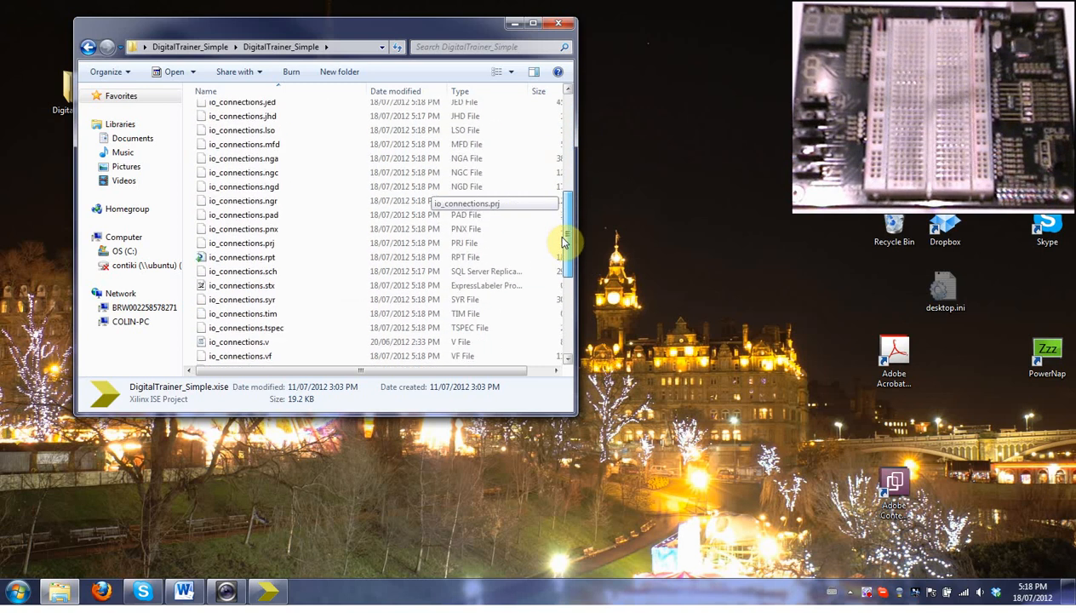
scroll("down", 3)
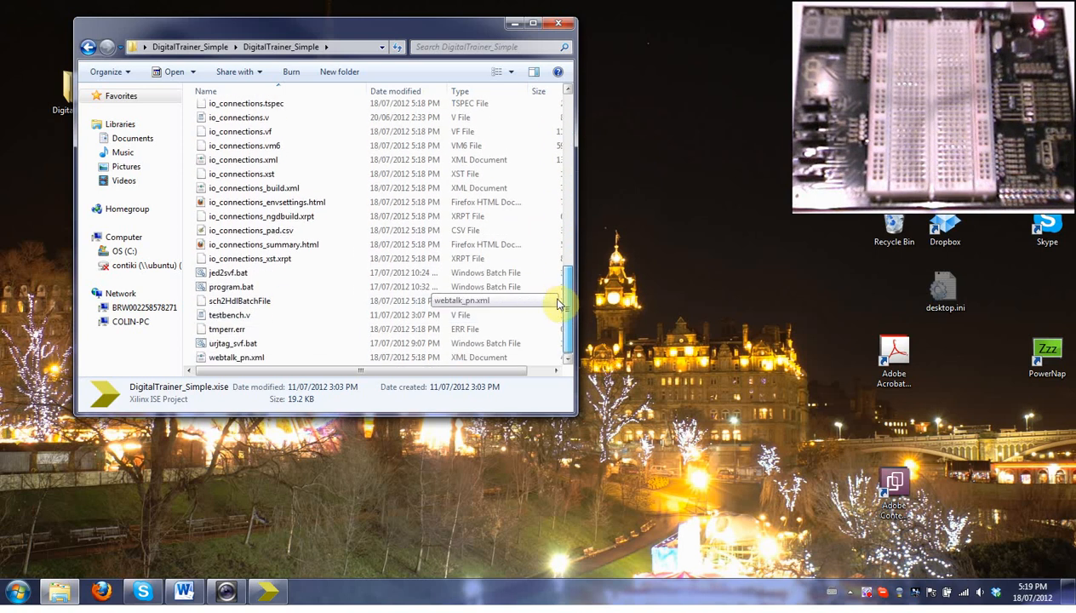
left_click(230, 287)
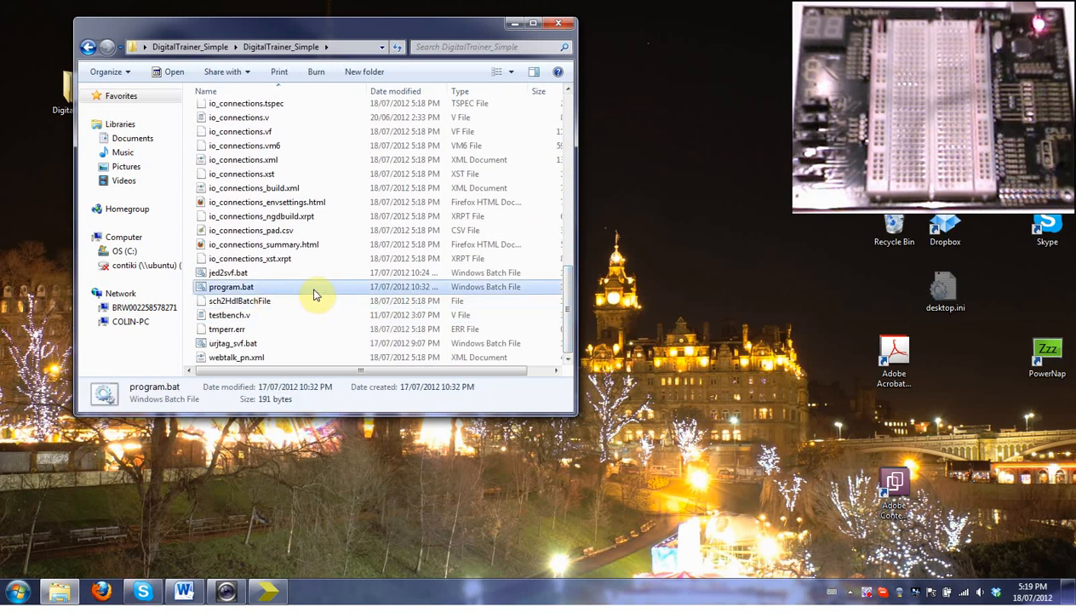
mouse_move(316, 294)
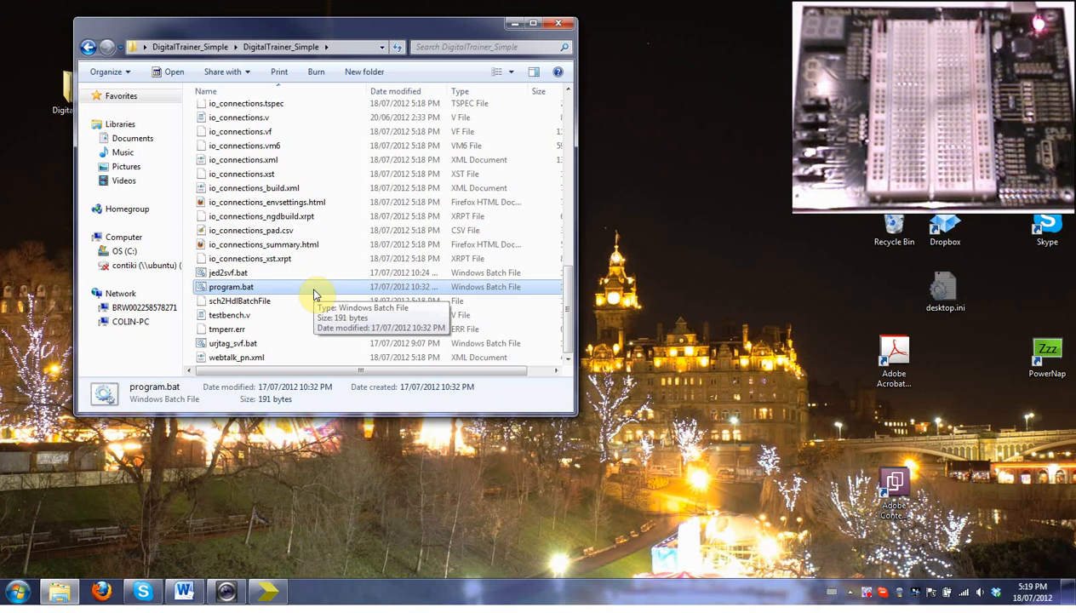
mouse_move(266, 293)
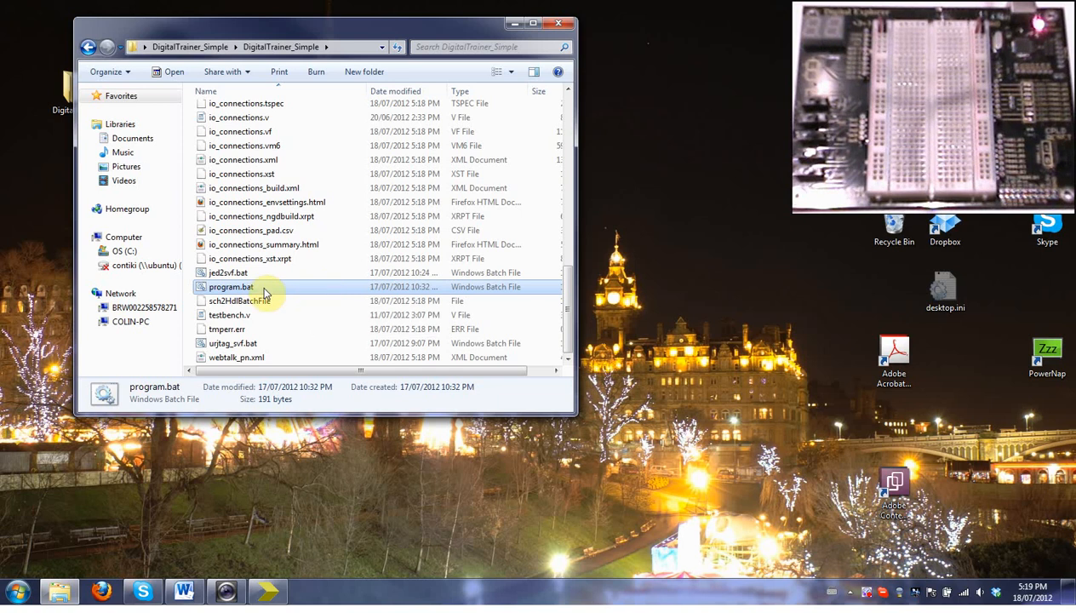
Run program.bat to erase and program the XC9536XL CPLD.
double_click(229, 286)
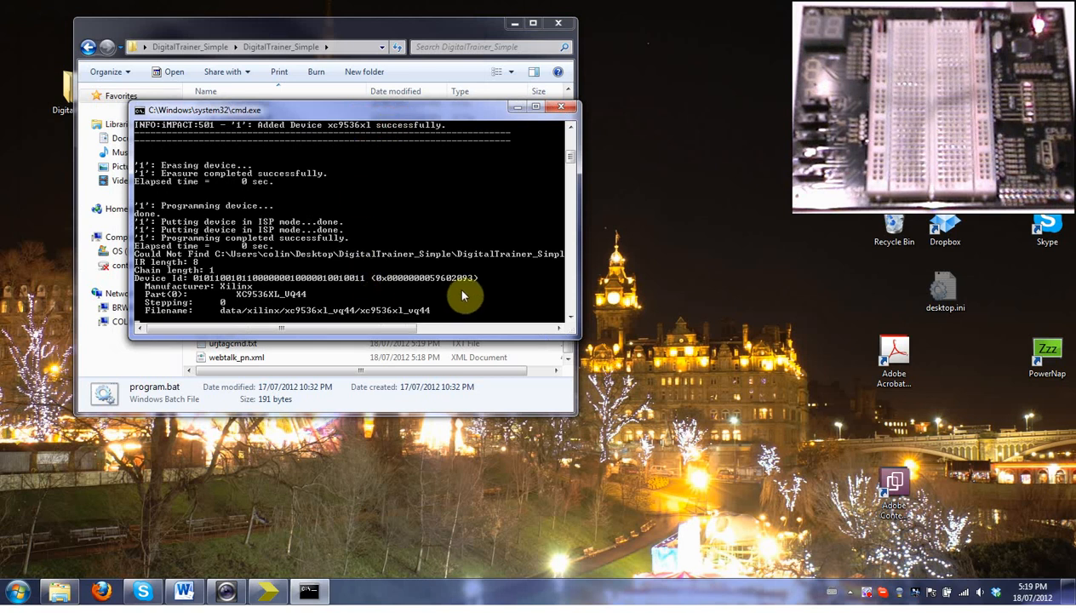
mouse_move(422, 277)
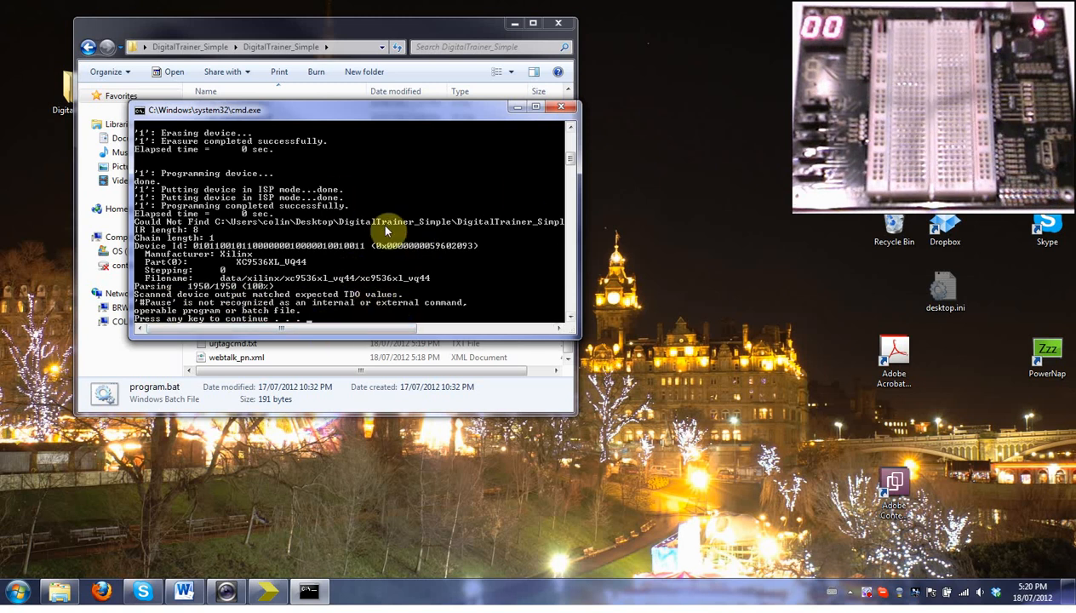
Close the programming console and switch back to ISE Project Navigator's CPLD report.
left_click(561, 105)
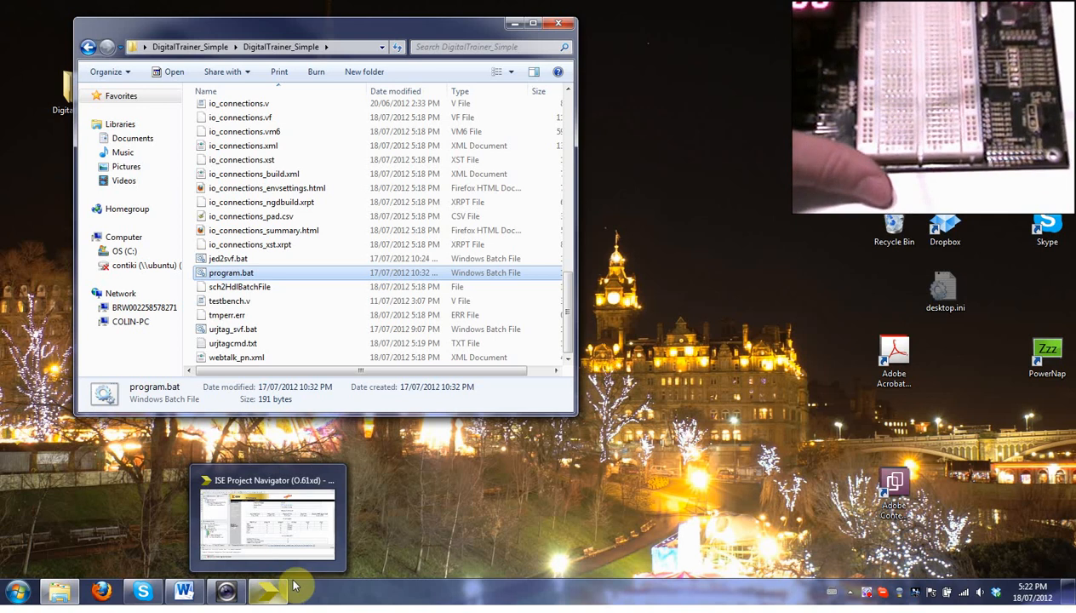
left_click(273, 529)
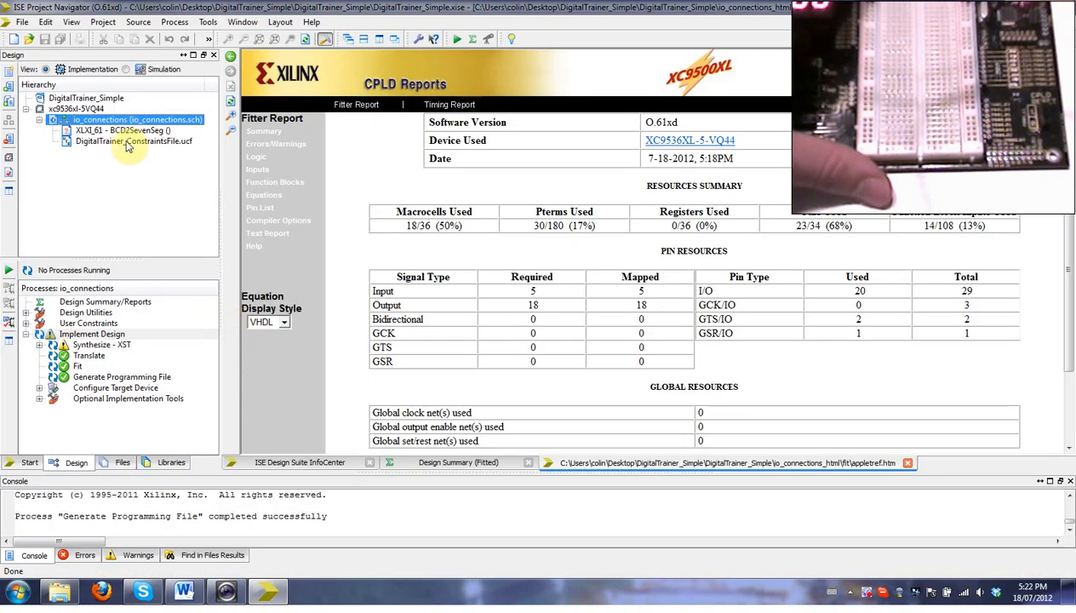